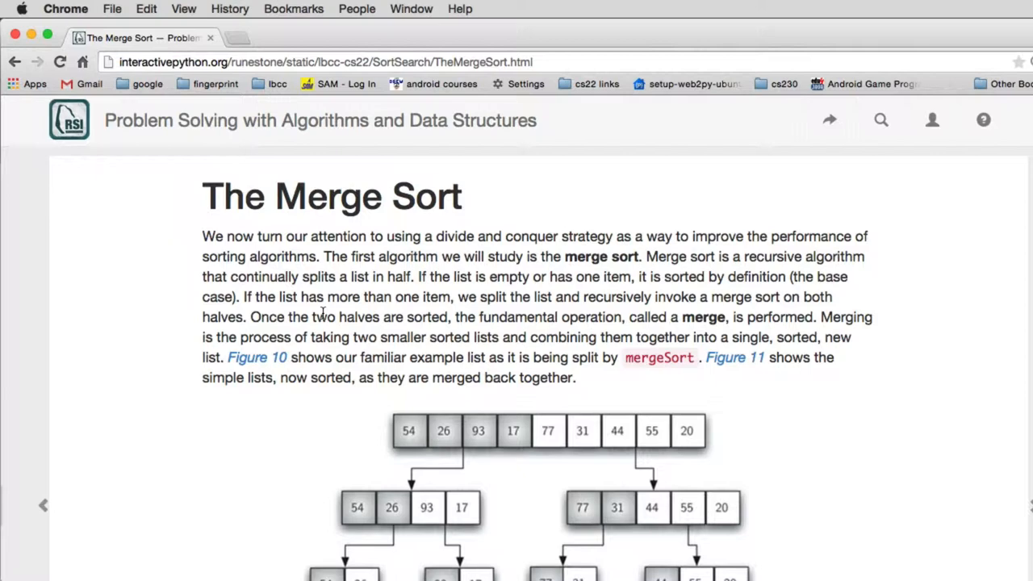
mouse_move(441, 371)
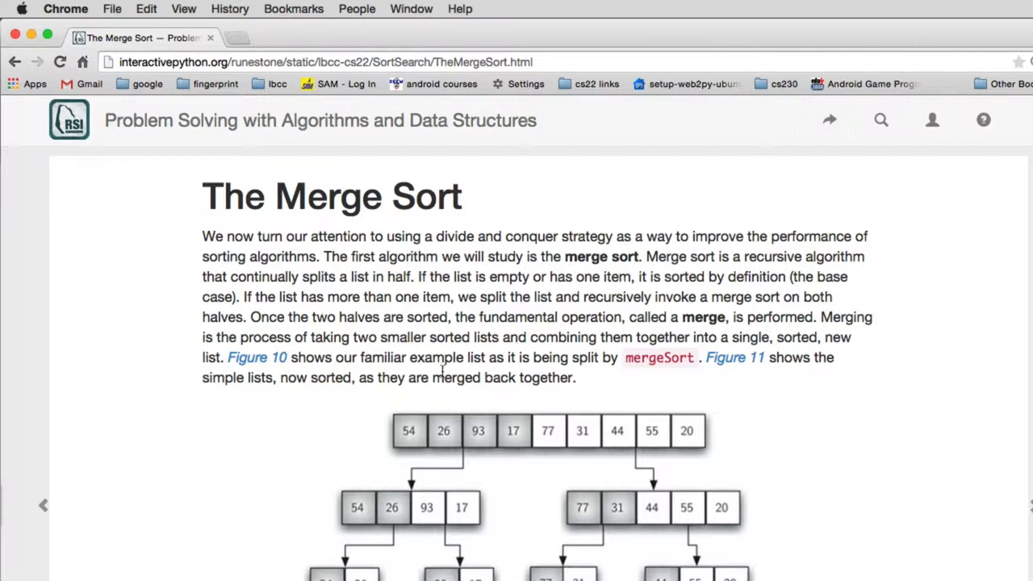
Scroll past the introduction to the Figure 10 tree splitting the example list in halves.
scroll(down, 3)
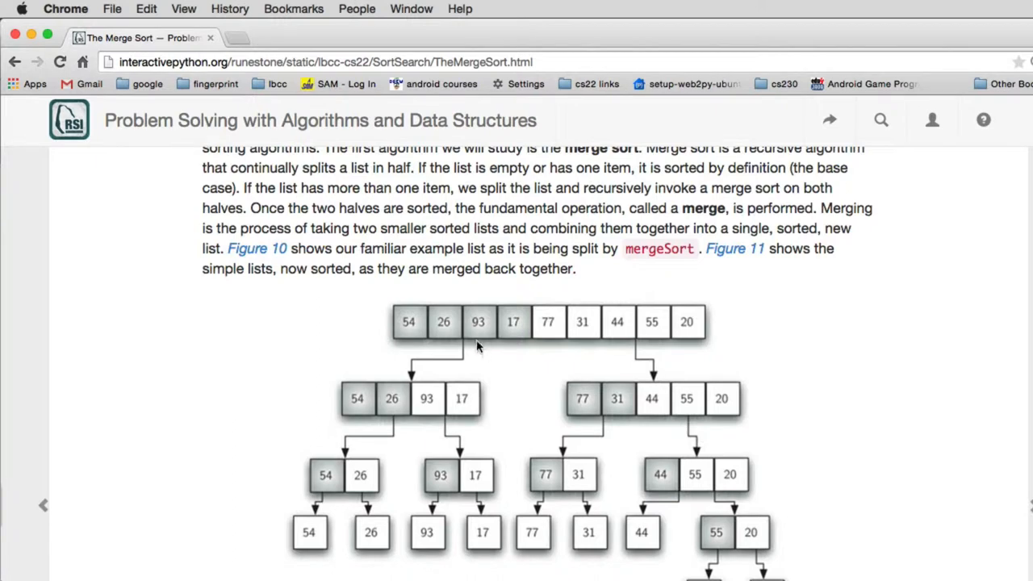
mouse_move(620, 327)
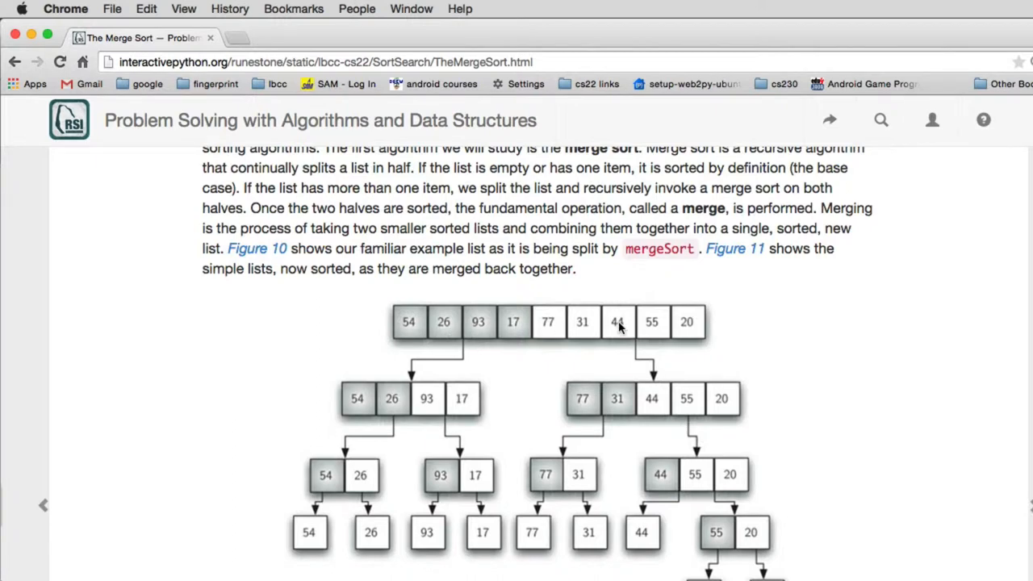
mouse_move(472, 328)
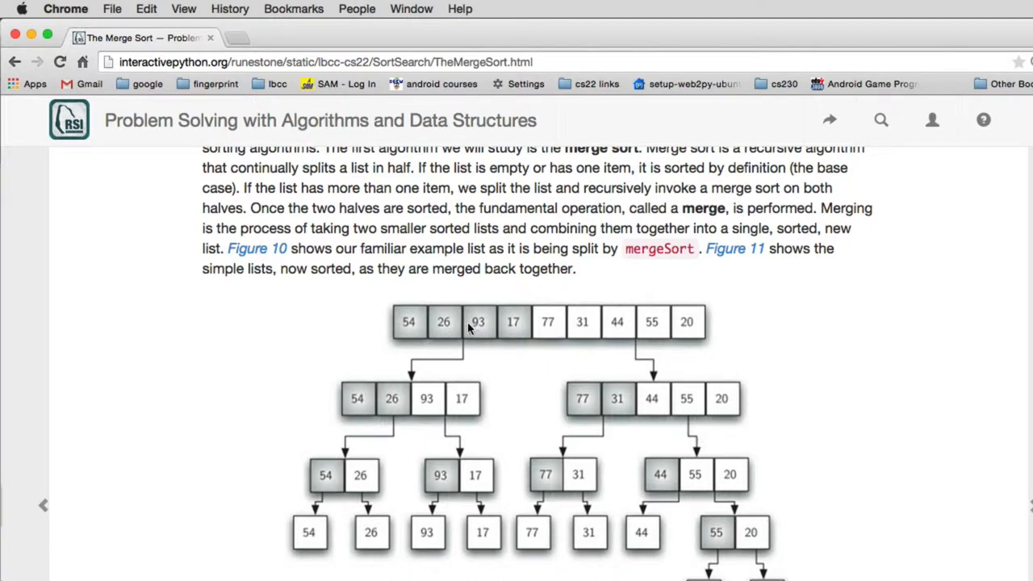
mouse_move(581, 326)
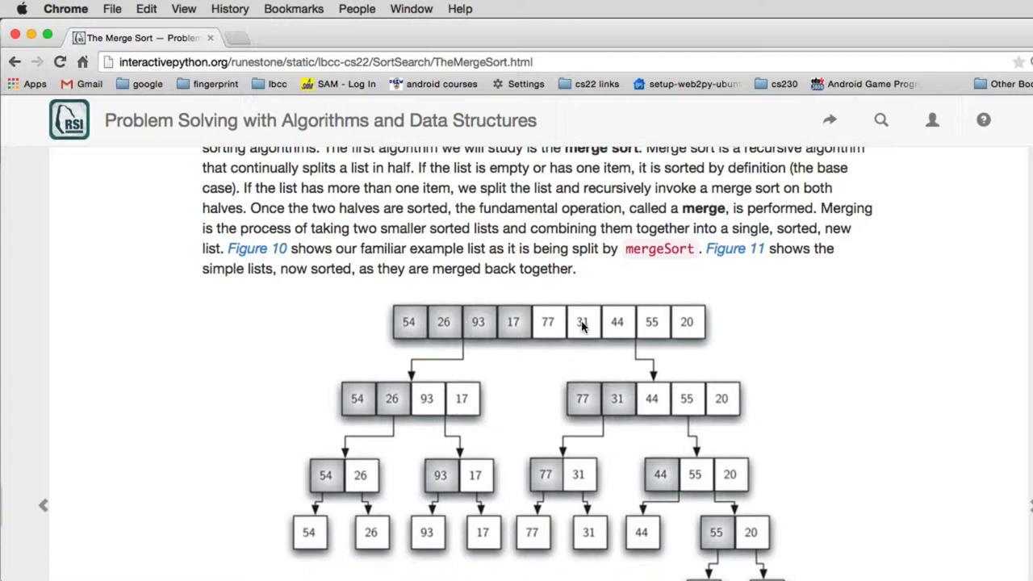
mouse_move(377, 410)
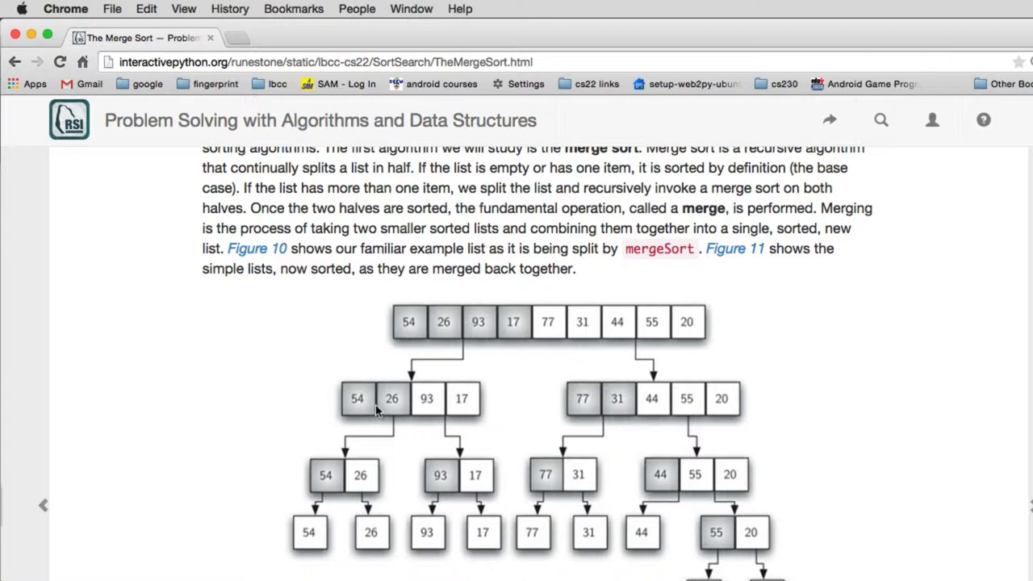
mouse_move(370, 410)
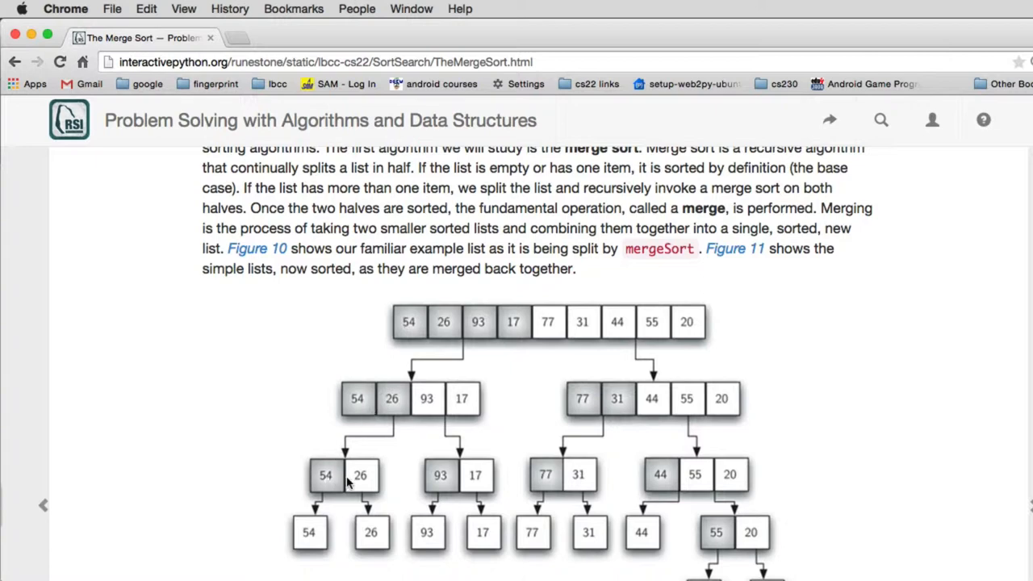
mouse_move(299, 540)
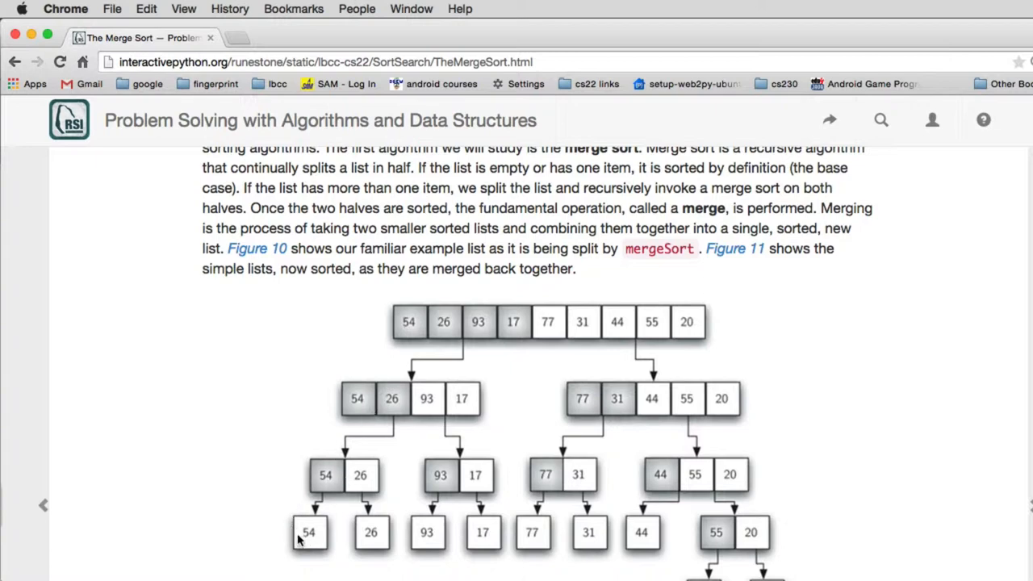
mouse_move(318, 531)
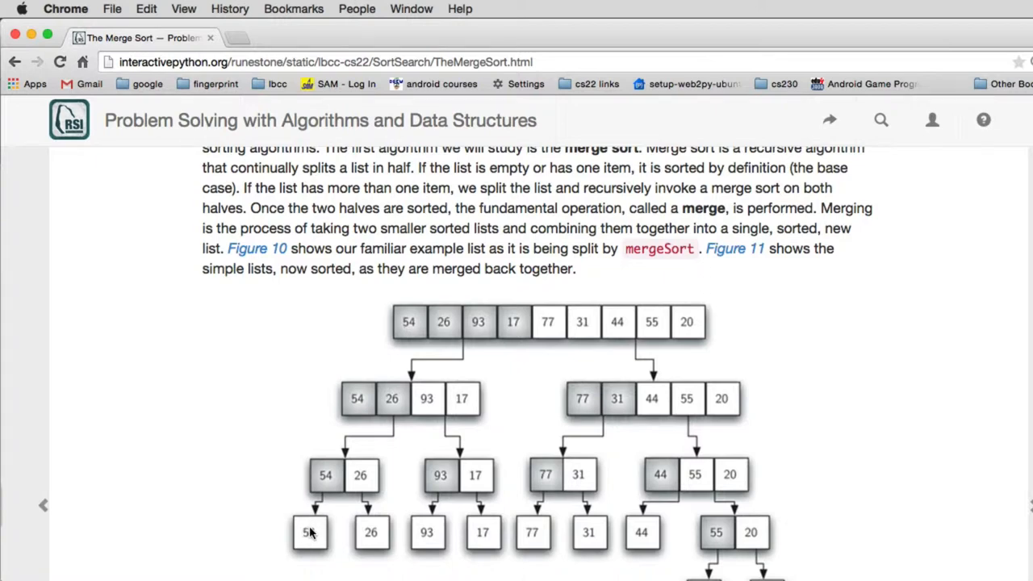
Scroll past the Figure 10 caption until the top of Figure 11 appears.
scroll(down, 3)
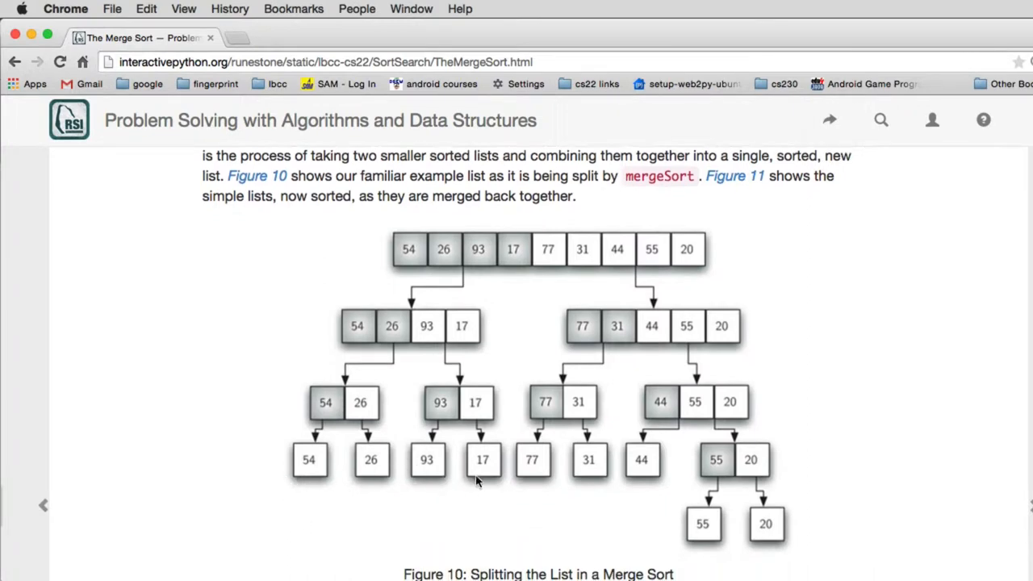
mouse_move(365, 450)
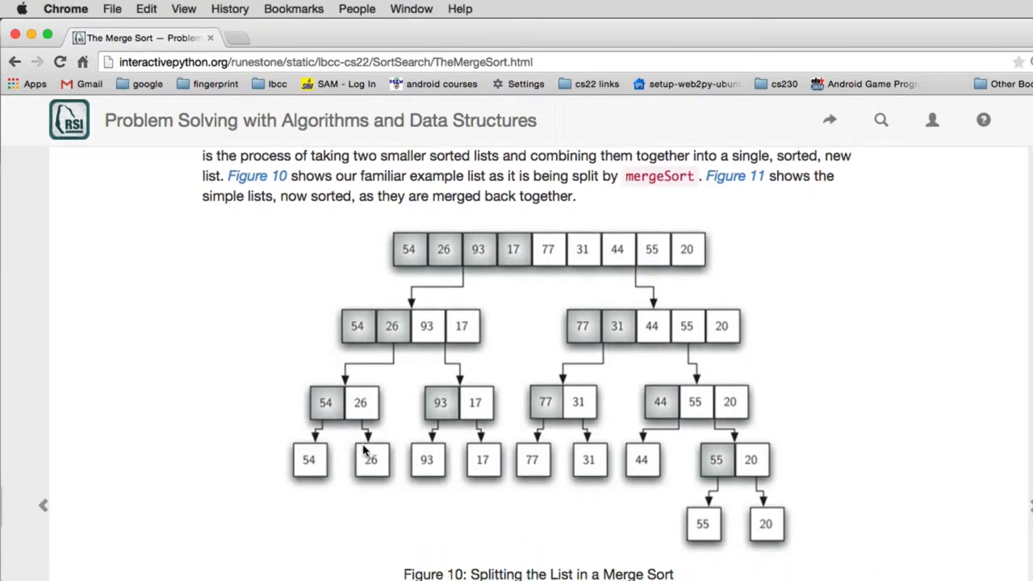
mouse_move(360, 414)
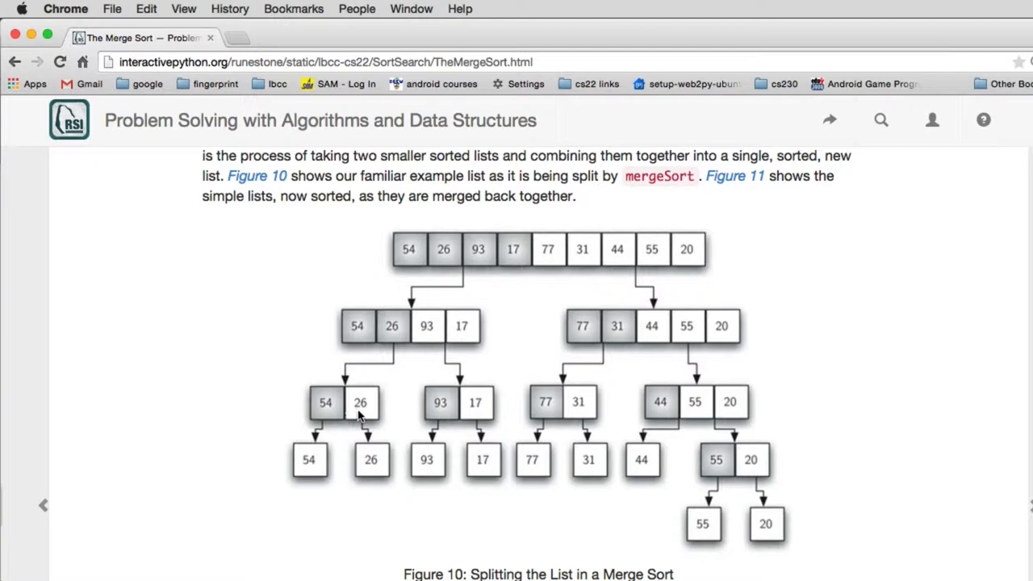
mouse_move(353, 410)
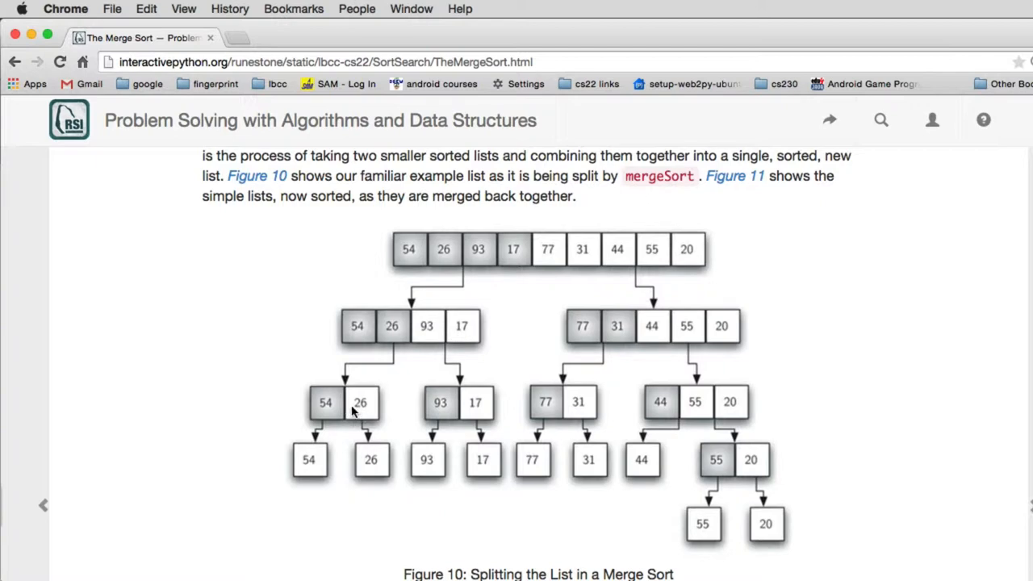
scroll(down, 3)
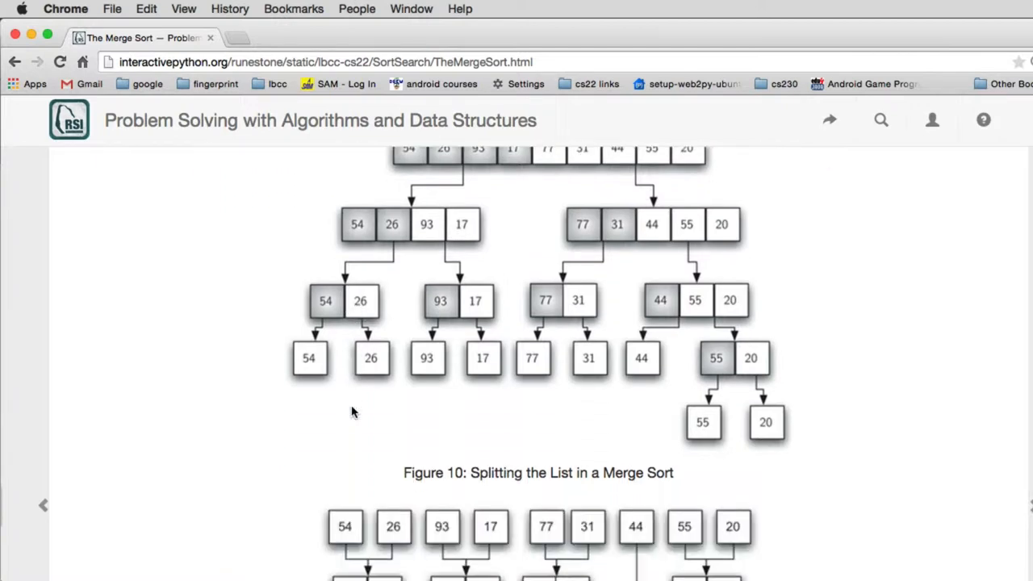
Trace Figure 11 'Lists as They Are Merged Together' from pairs up to the sorted list 17–93.
scroll(down, 3)
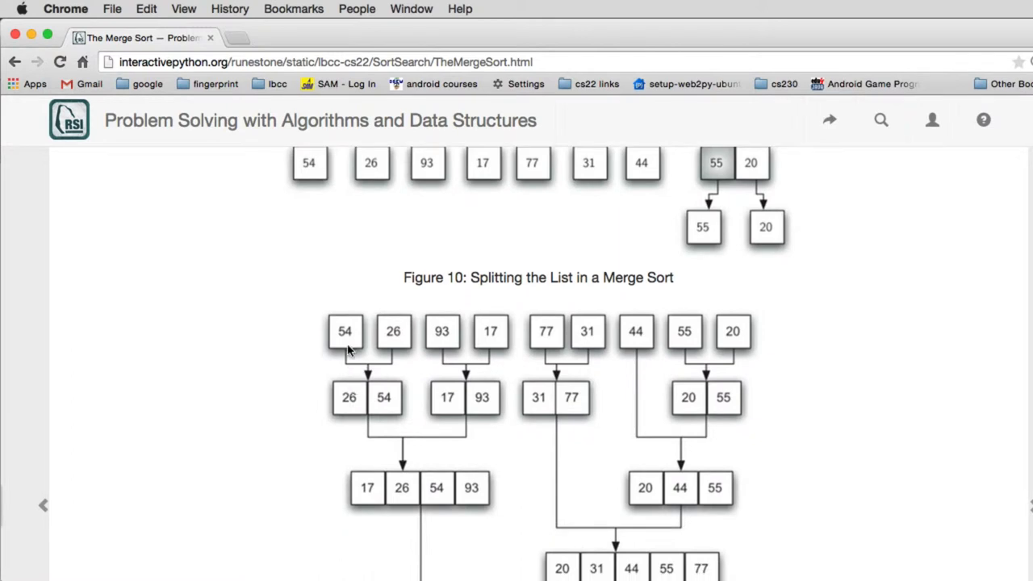
mouse_move(385, 404)
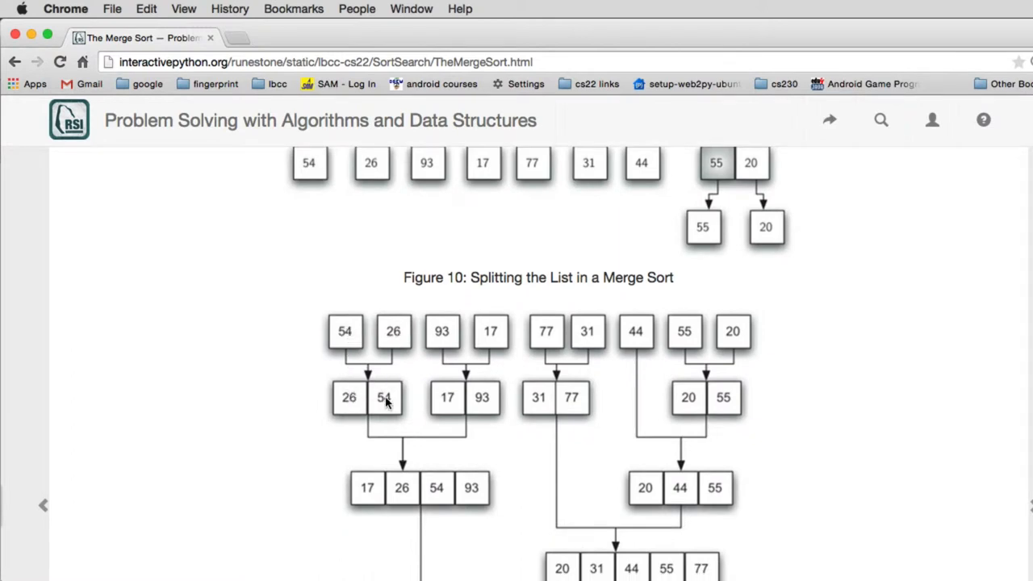
scroll(down, 3)
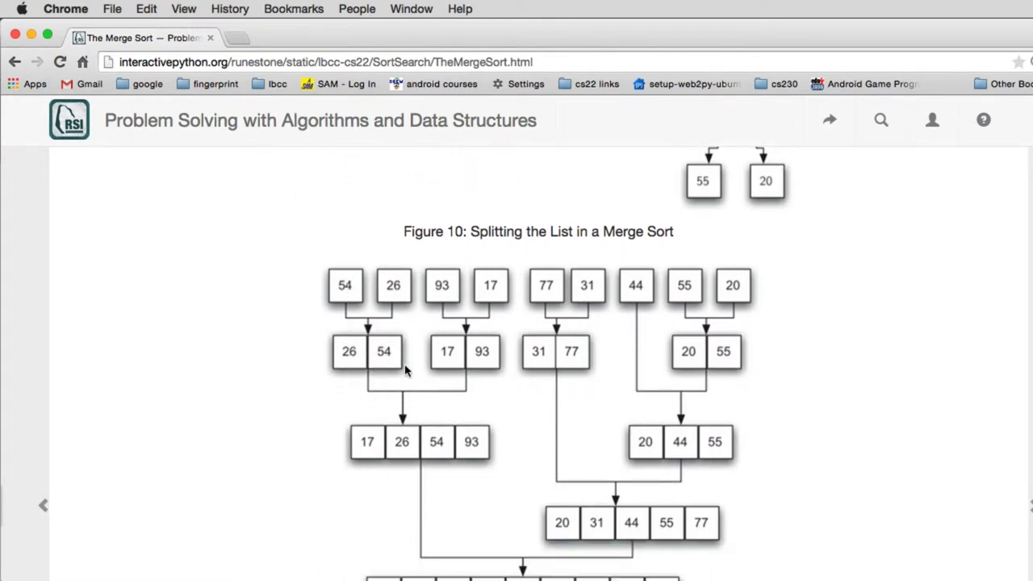
mouse_move(397, 451)
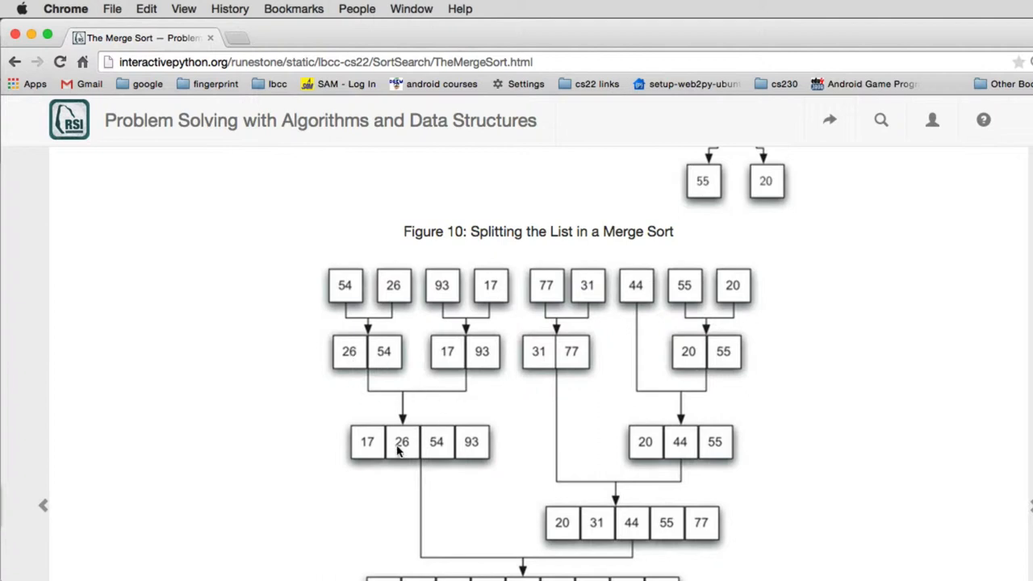
scroll(down, 3)
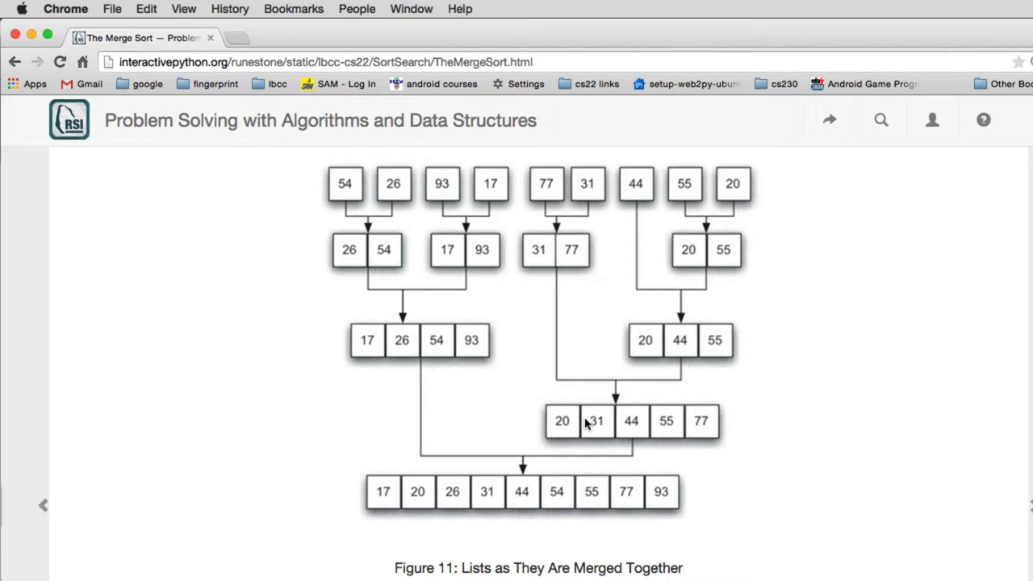
mouse_move(692, 509)
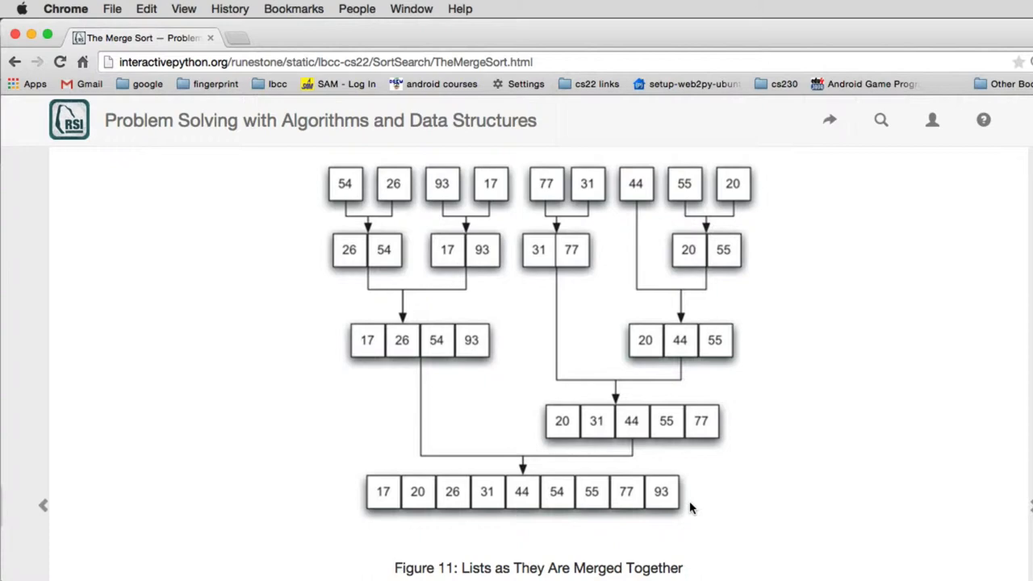
mouse_move(367, 357)
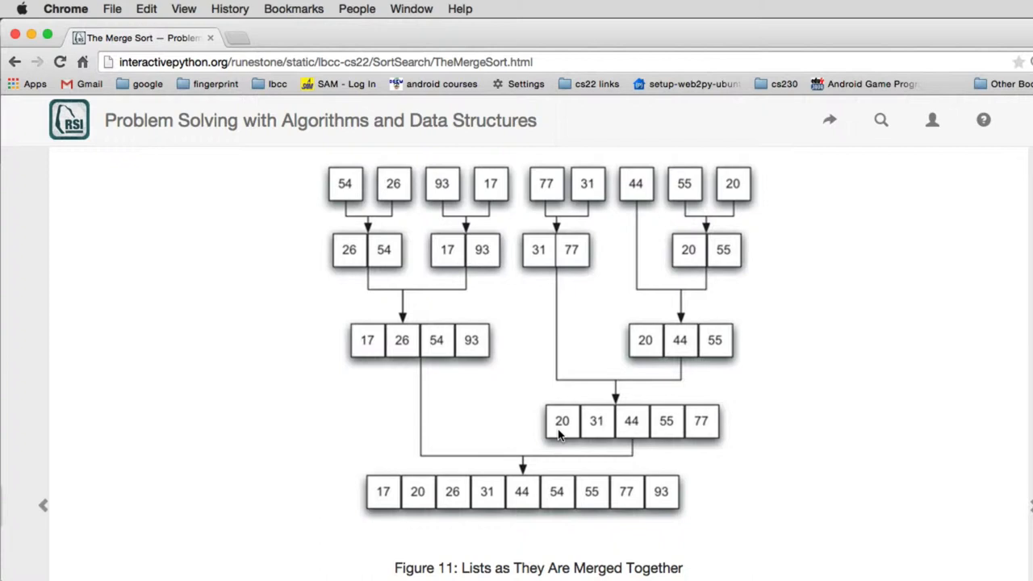
mouse_move(371, 441)
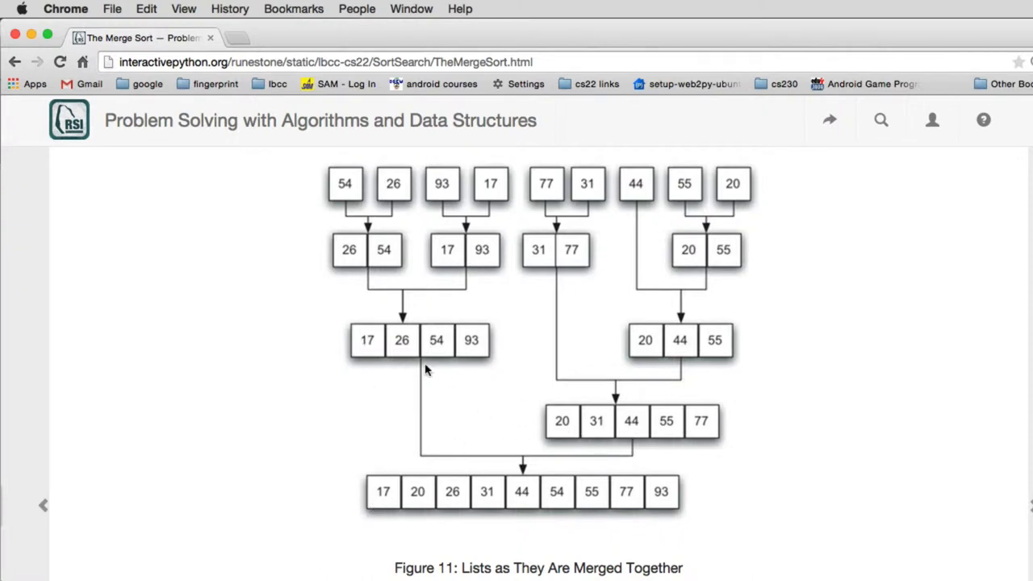
mouse_move(366, 362)
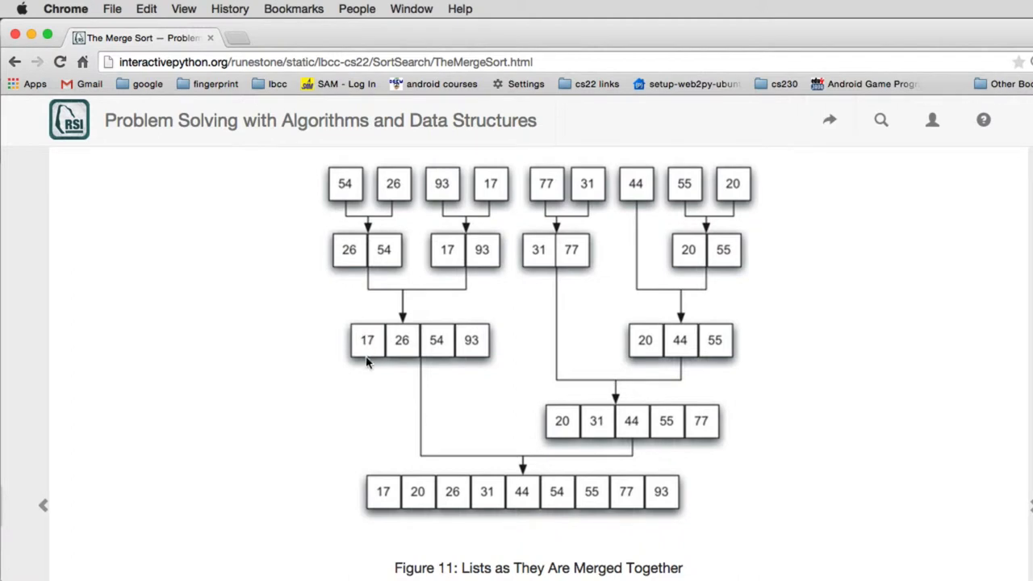
mouse_move(523, 432)
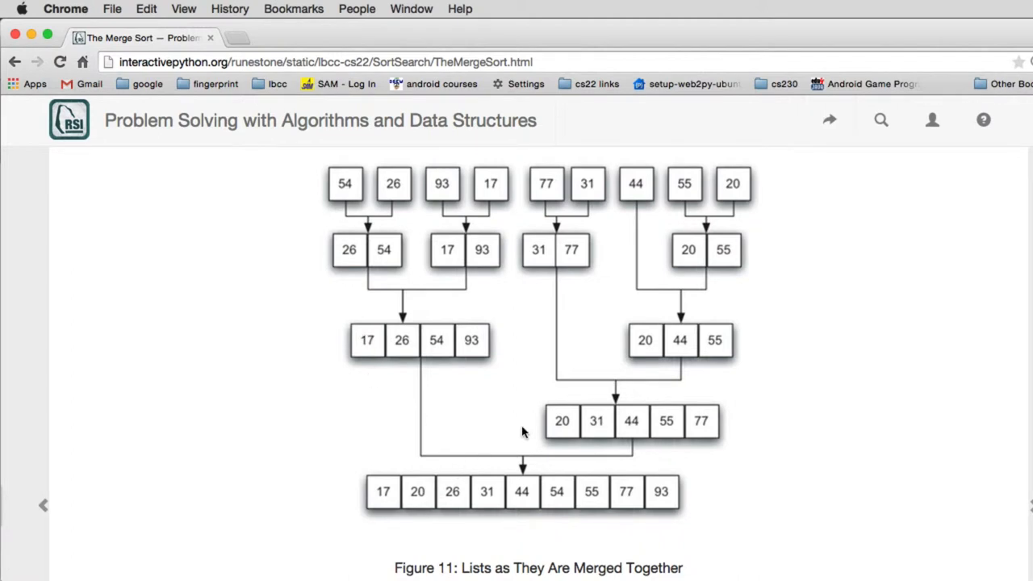
mouse_move(396, 347)
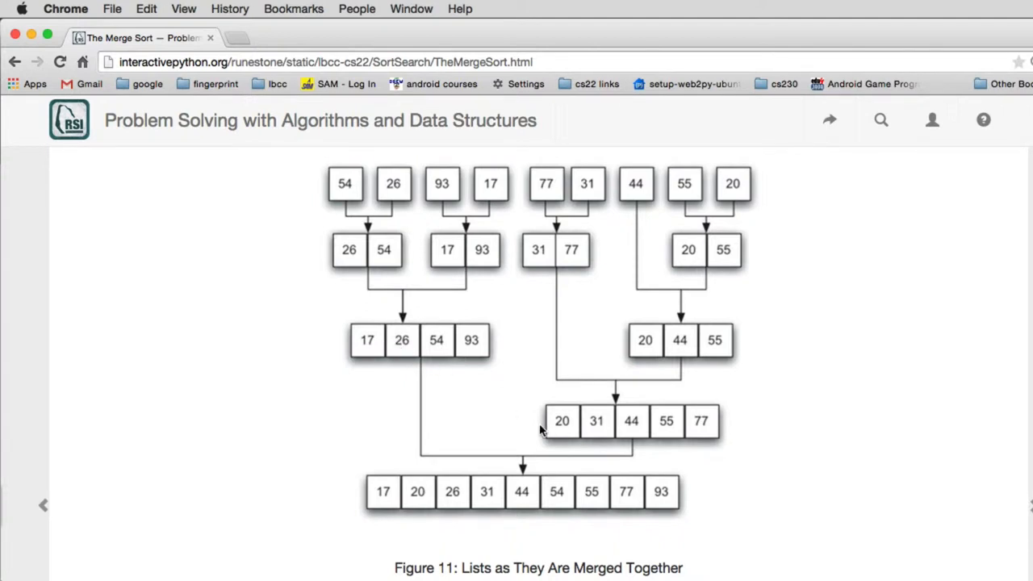
mouse_move(453, 509)
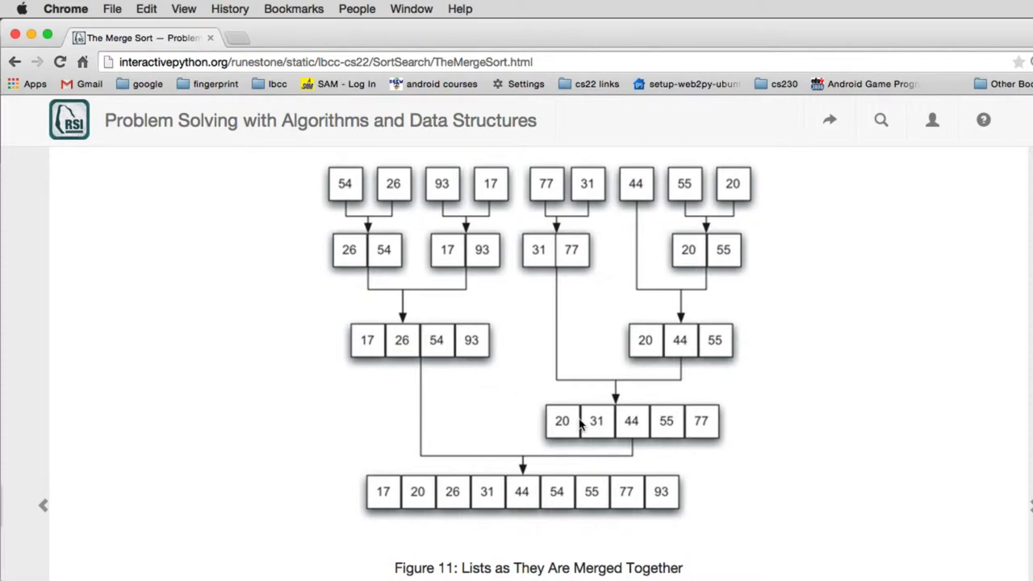
Read down through the ActiveCode 1 mergeSort listing.
scroll(down, 3)
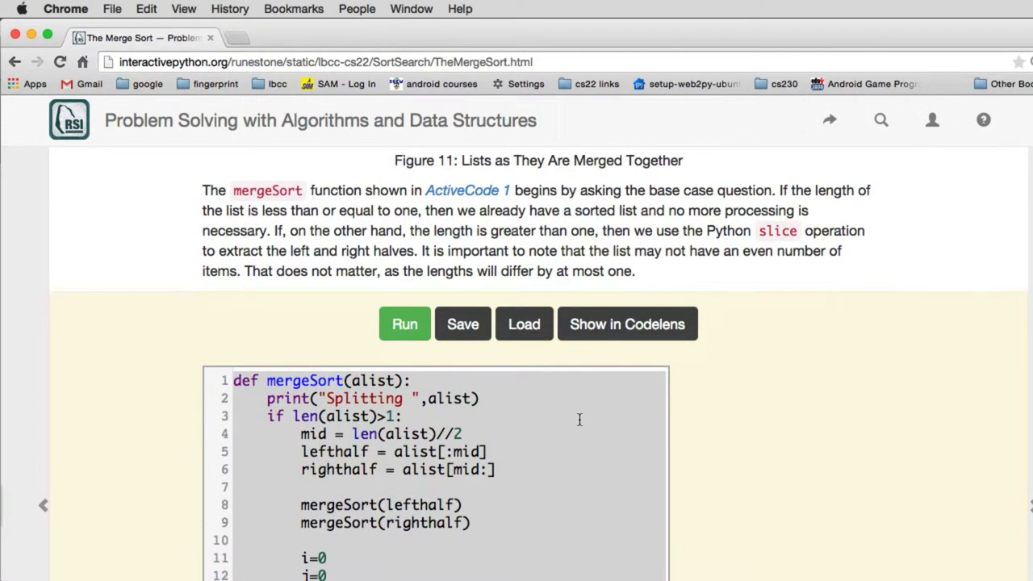
scroll(down, 3)
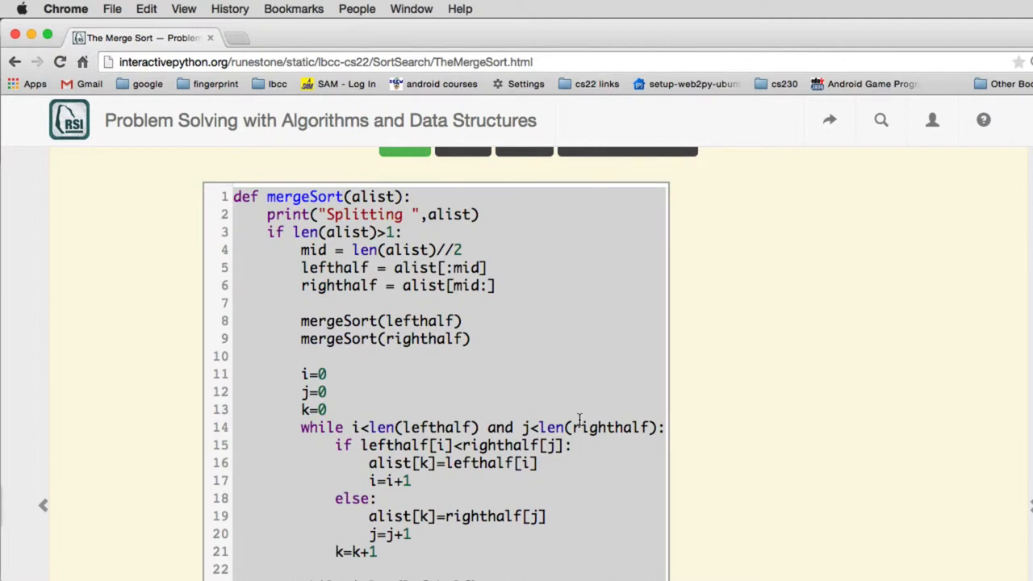
scroll(down, 3)
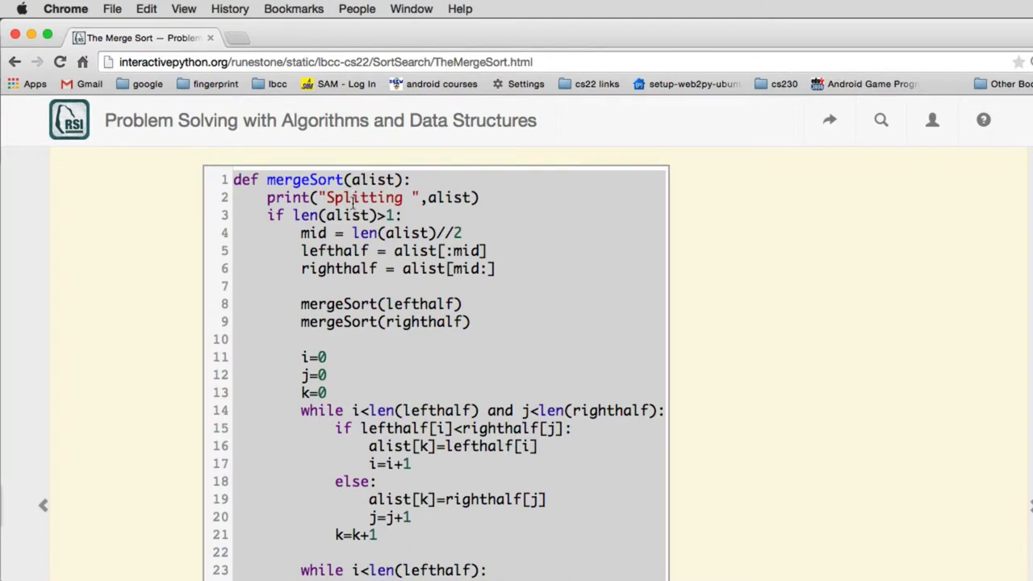
mouse_move(371, 240)
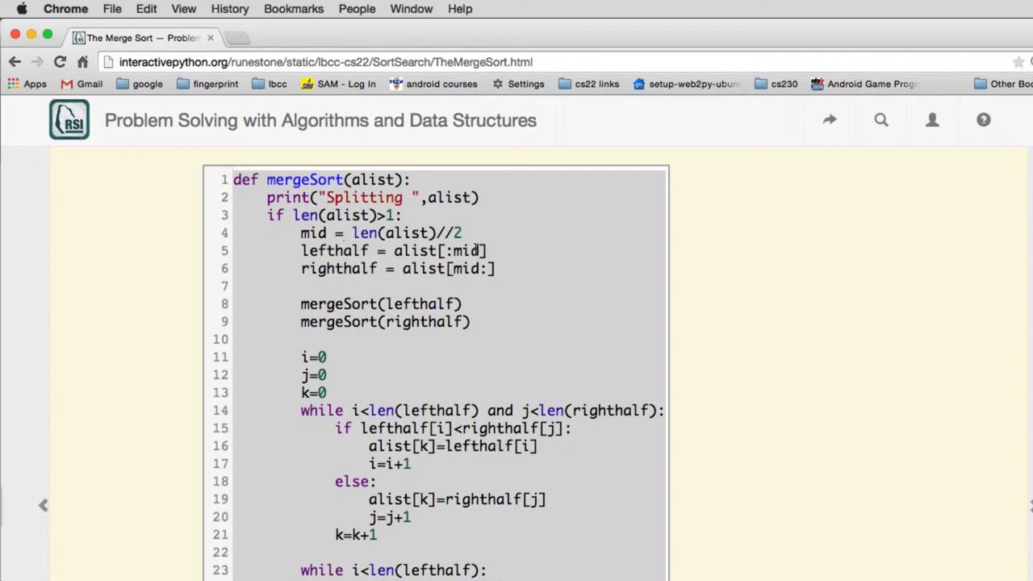
mouse_move(470, 268)
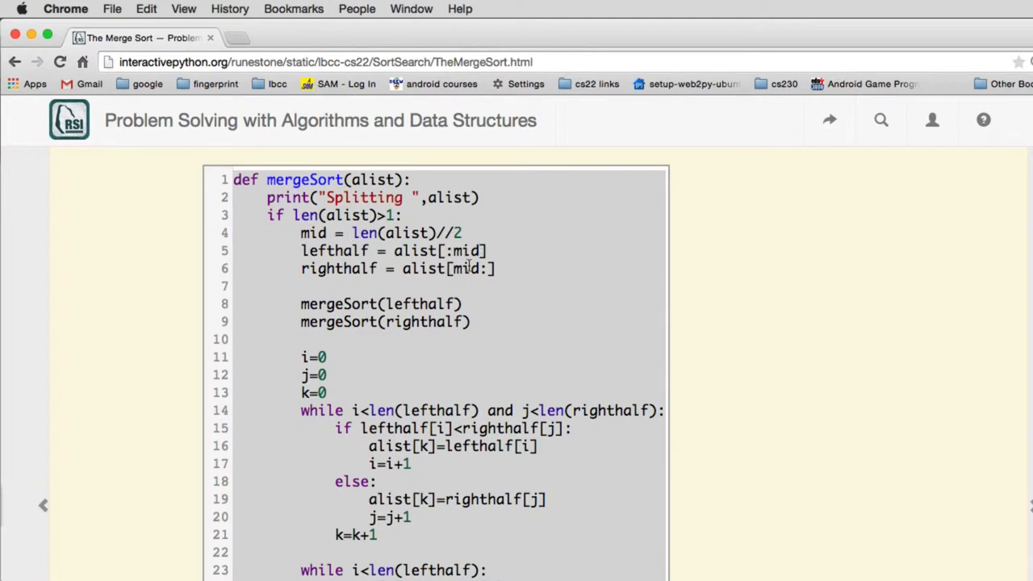
mouse_move(346, 329)
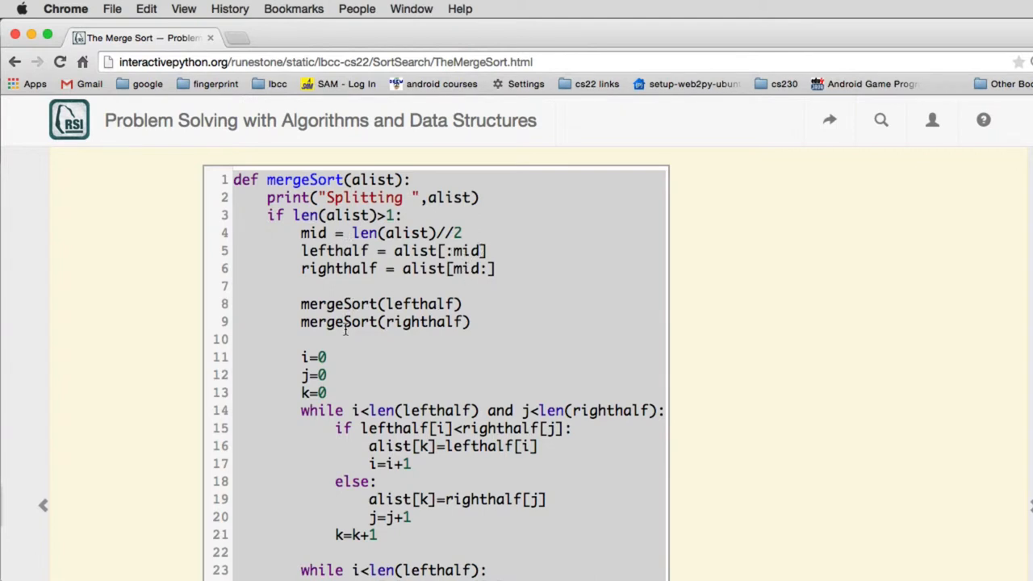
mouse_move(330, 215)
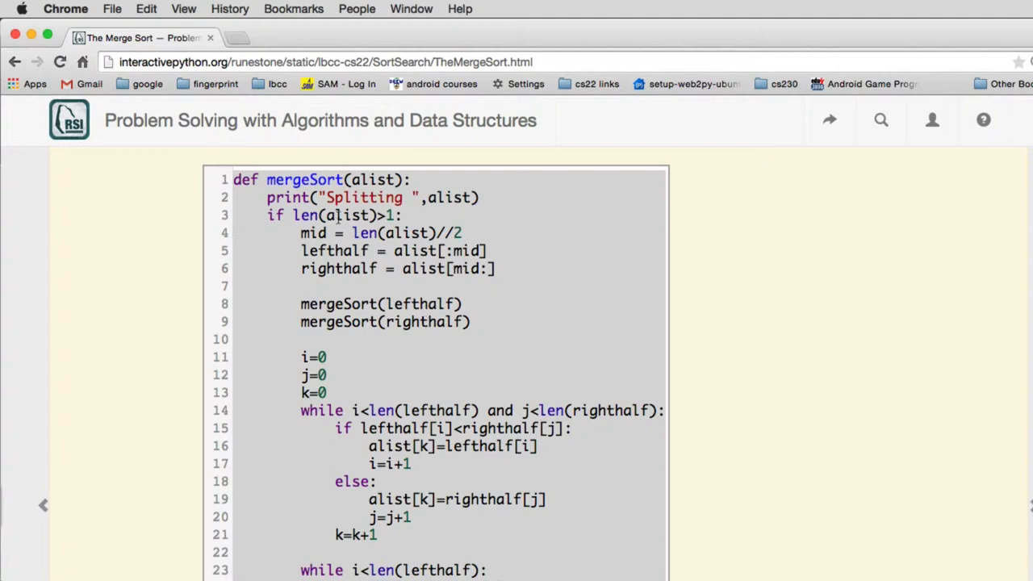
scroll(down, 3)
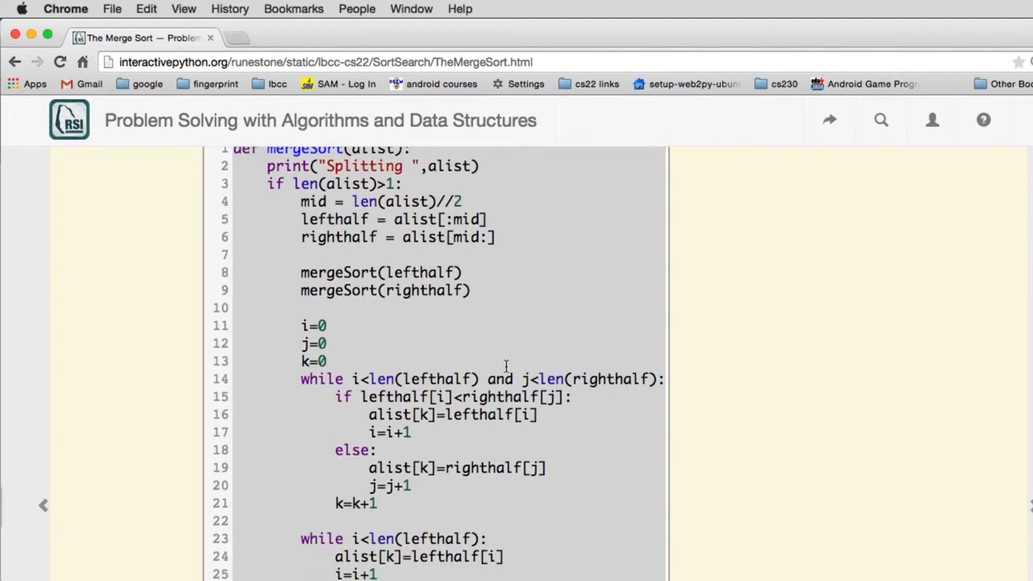
scroll(down, 3)
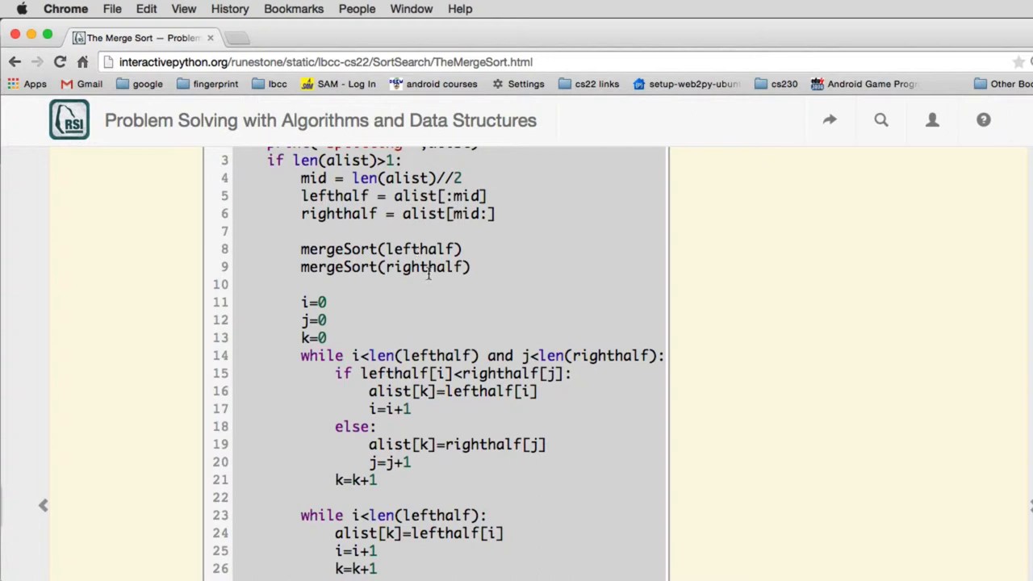
scroll(down, 3)
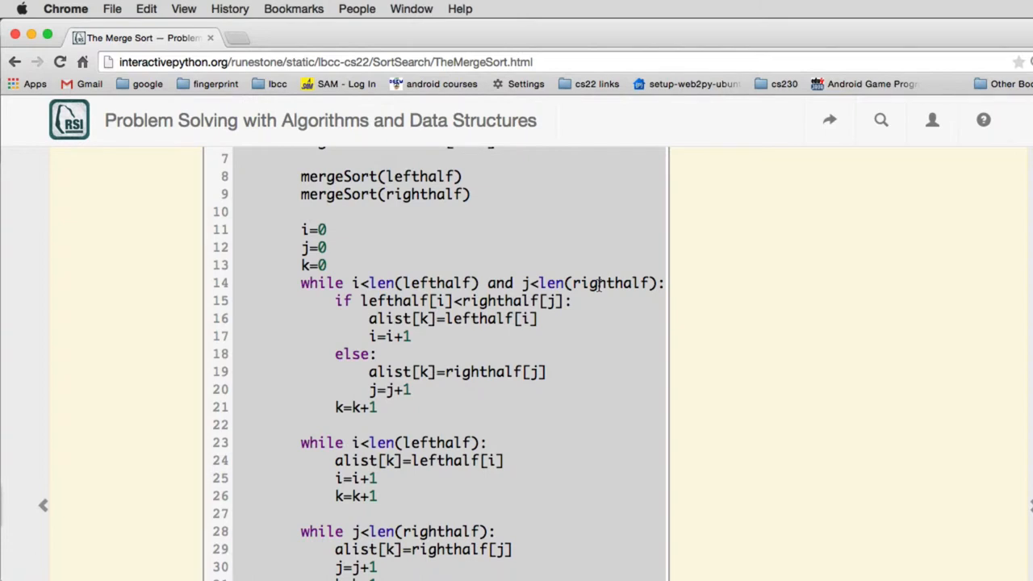
scroll(down, 3)
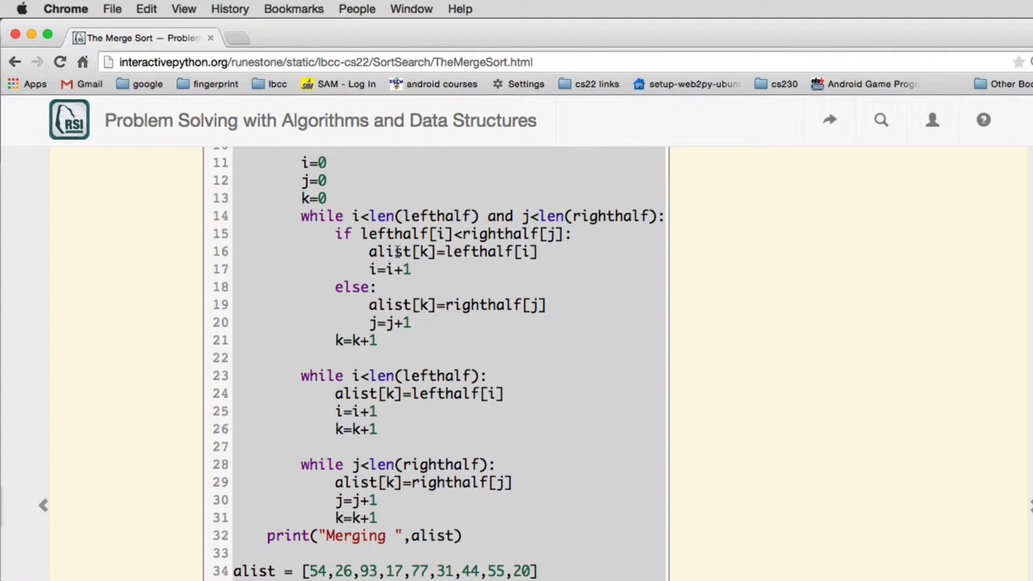
scroll(down, 3)
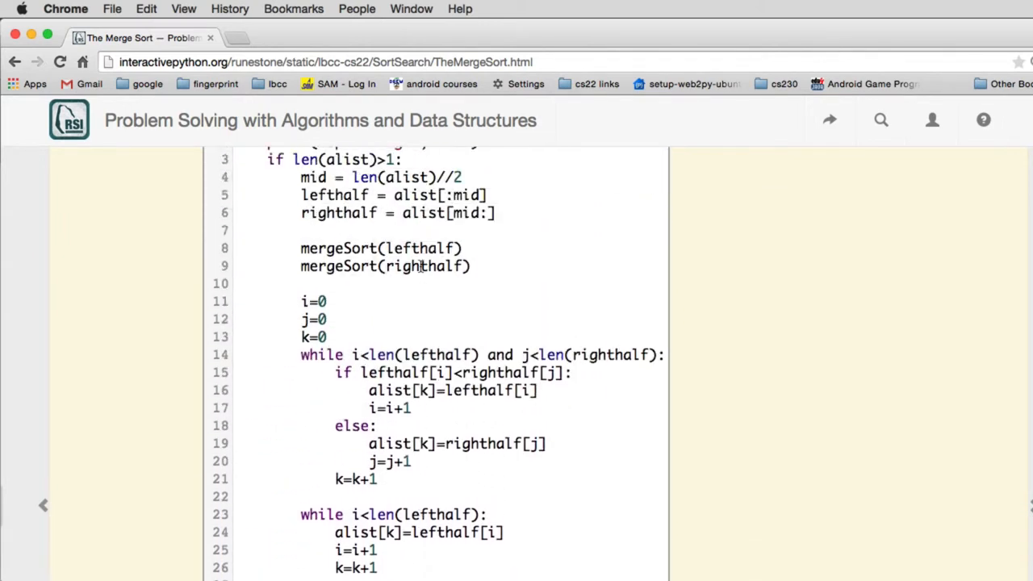
scroll(down, 3)
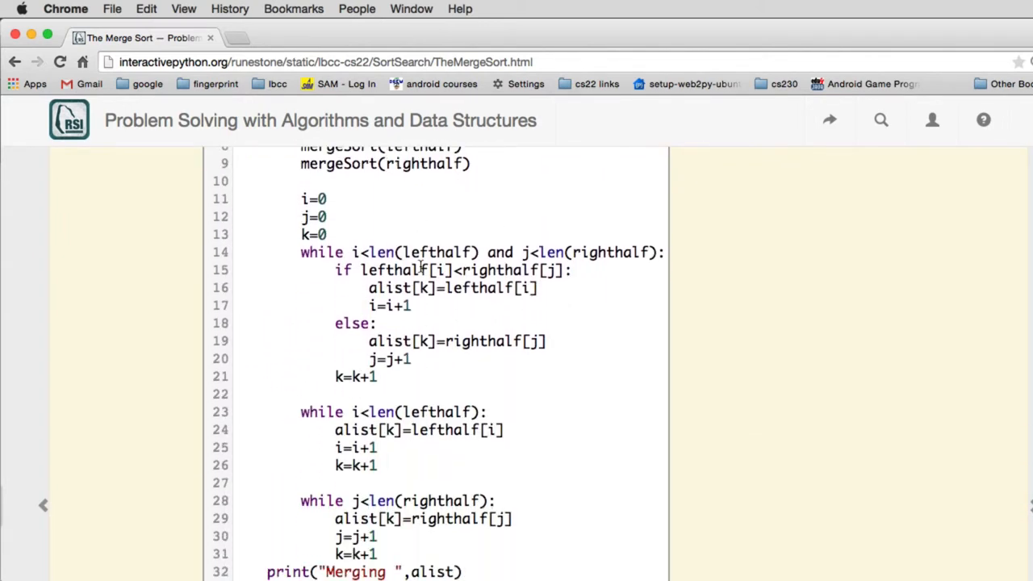
Follow the explanatory paragraphs down to the empty animation canvas and its controls.
click(379, 323)
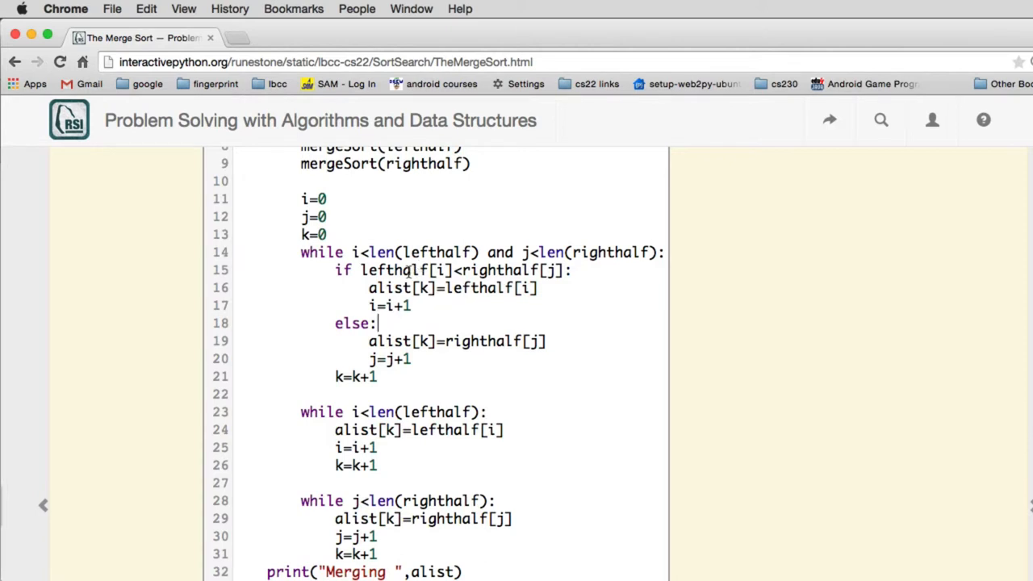
scroll(down, 3)
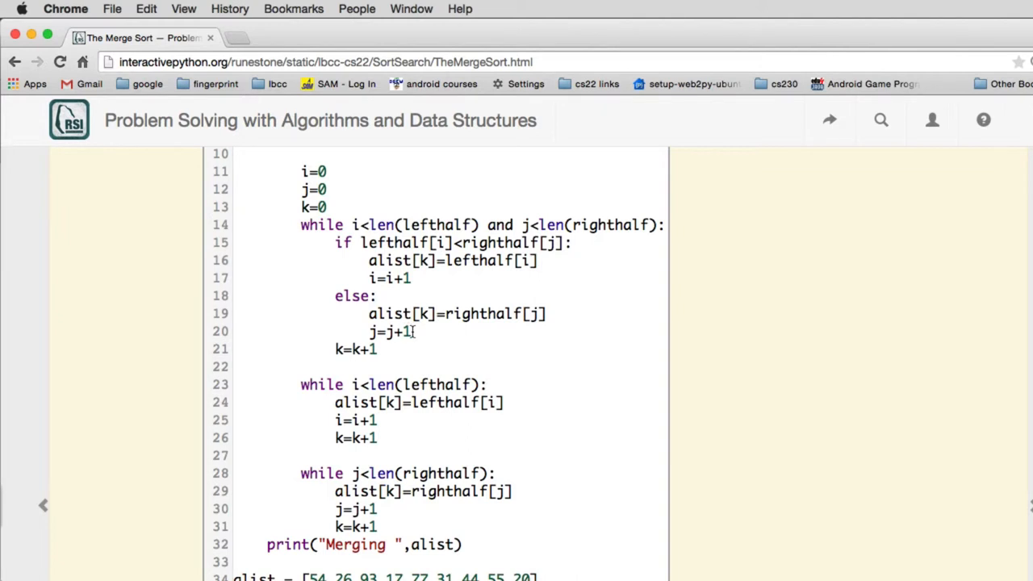
scroll(down, 3)
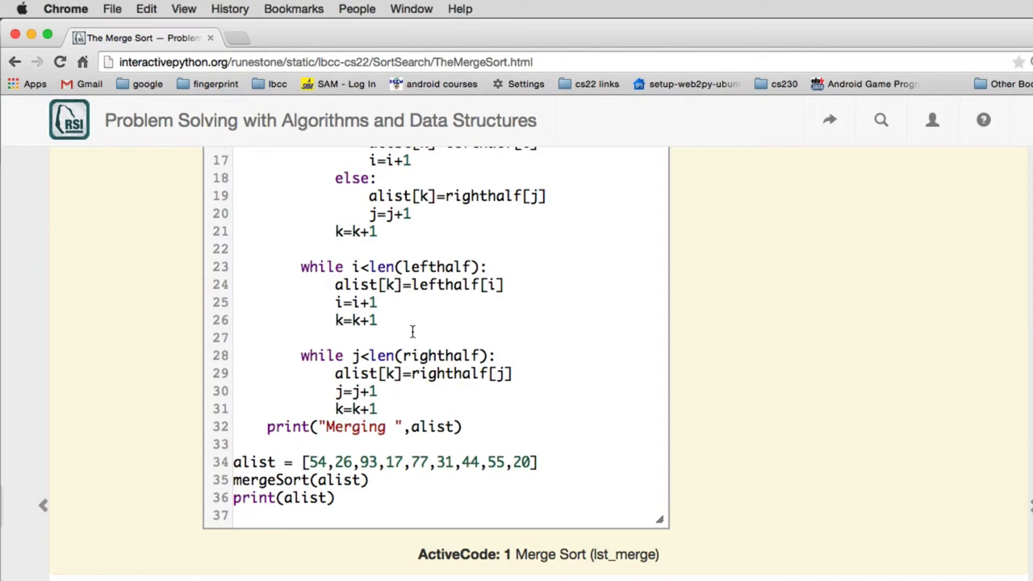
click(376, 177)
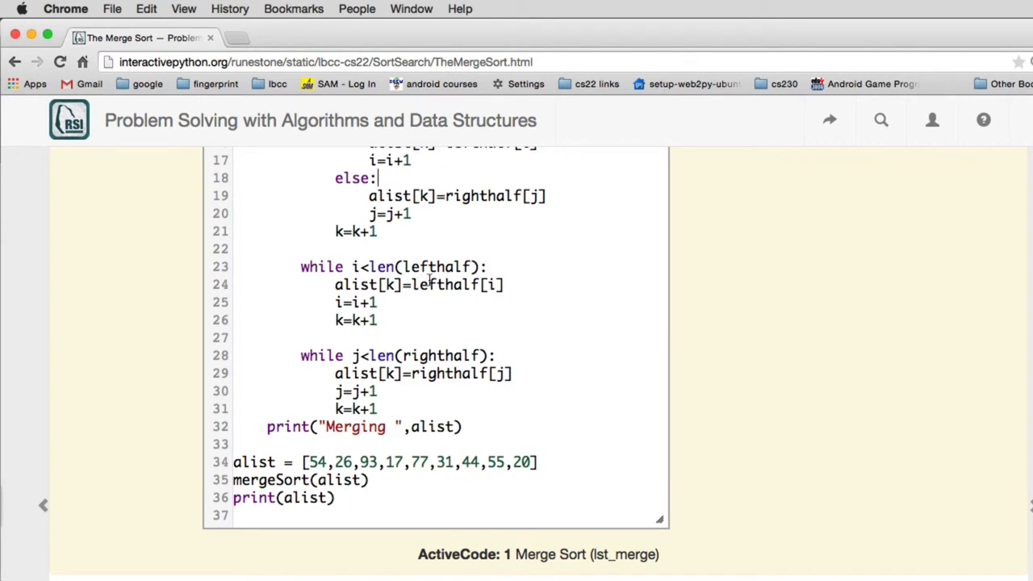
mouse_move(465, 314)
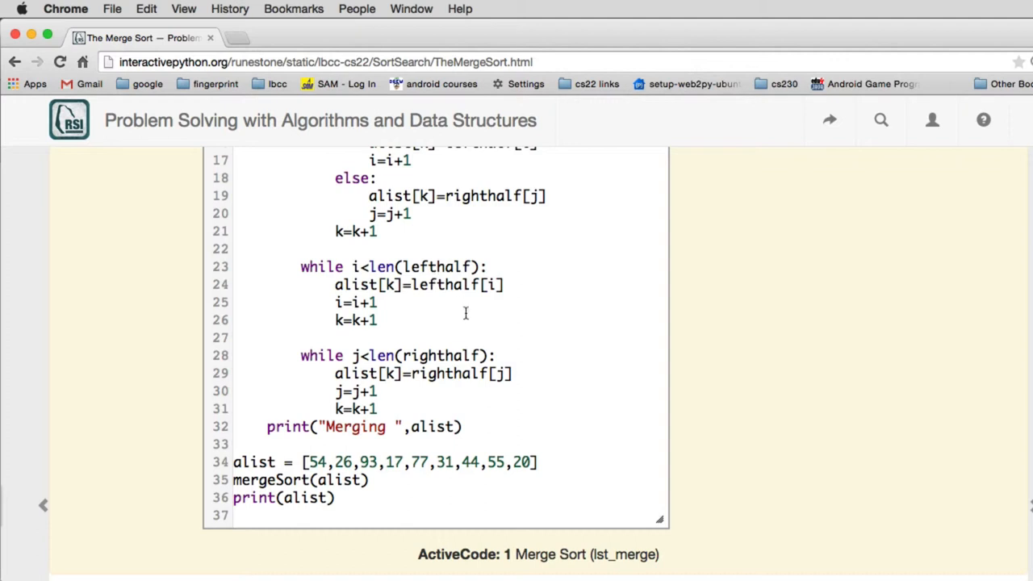
scroll(down, 3)
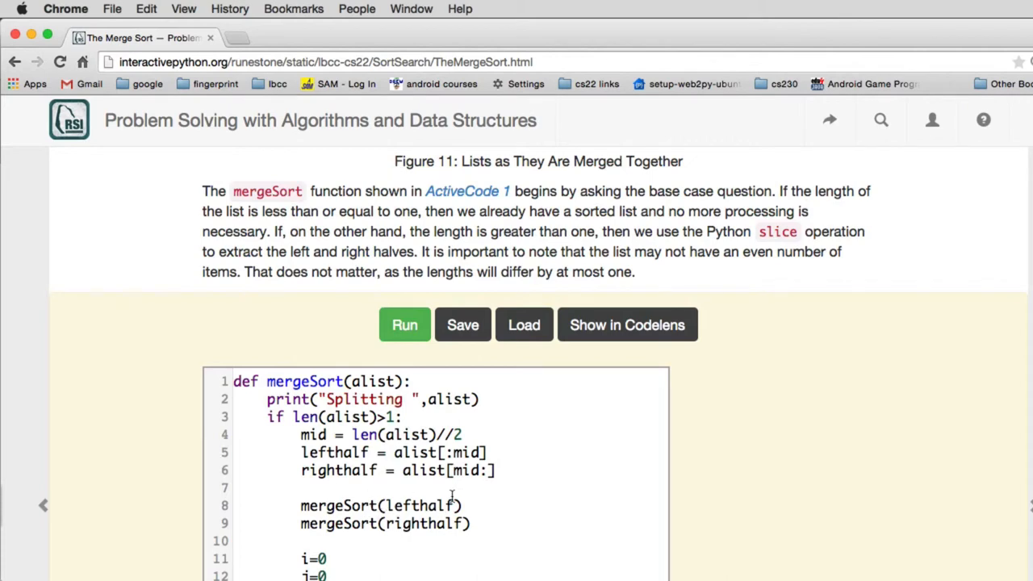
scroll(down, 3)
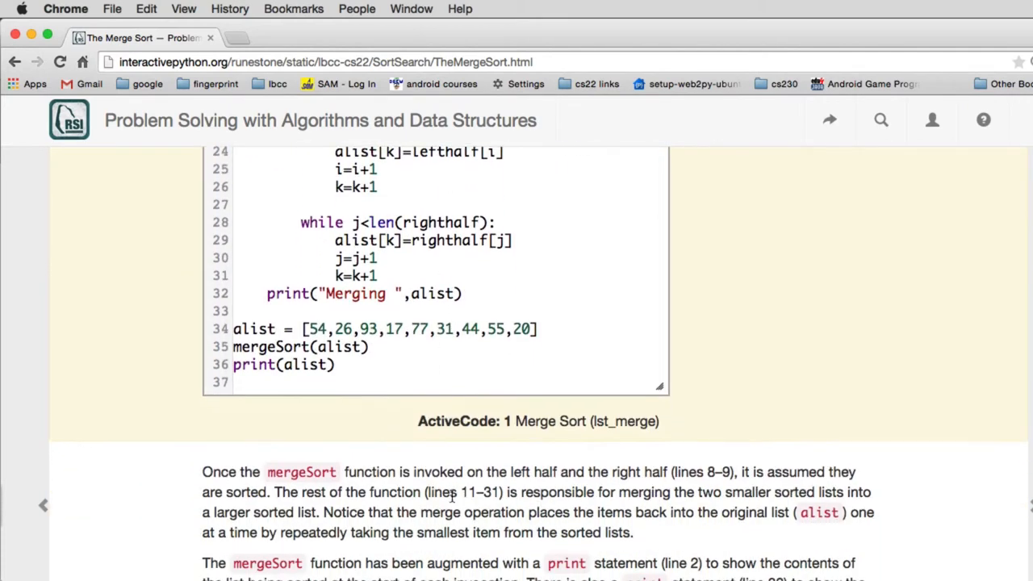
scroll(down, 3)
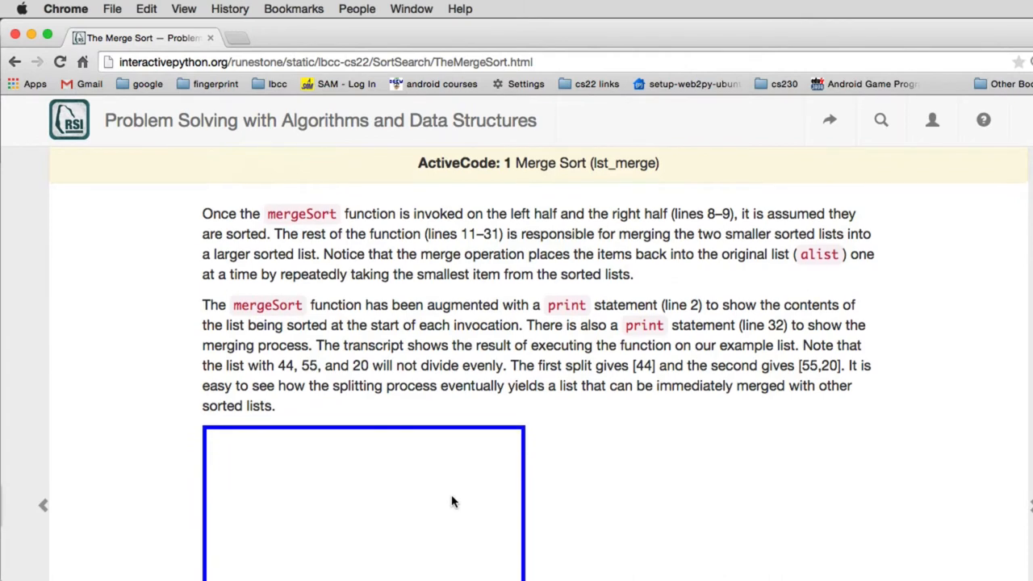
scroll(down, 3)
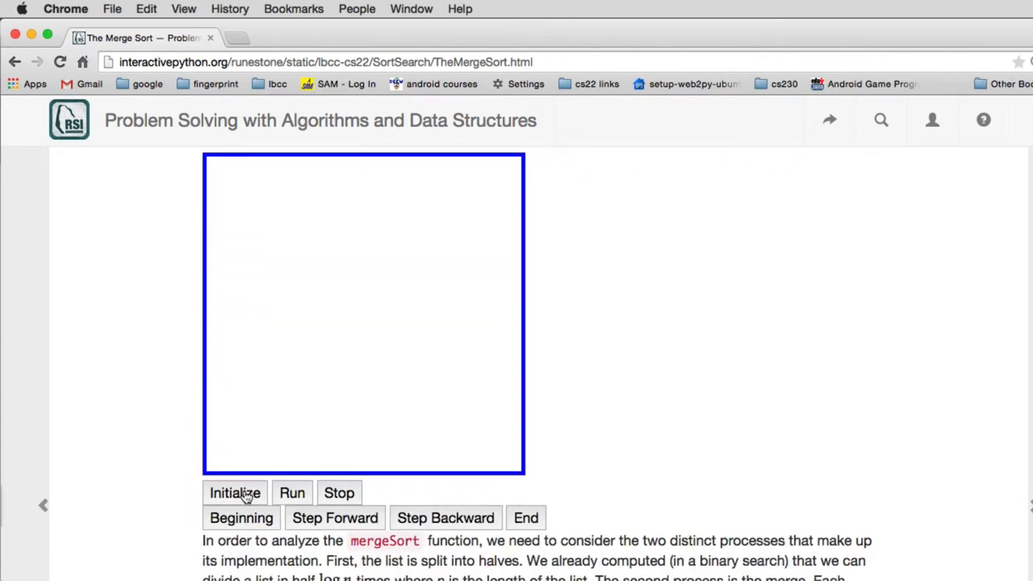
Initialize unsorted bars and Run the merge sort animation until they are ascending.
click(235, 492)
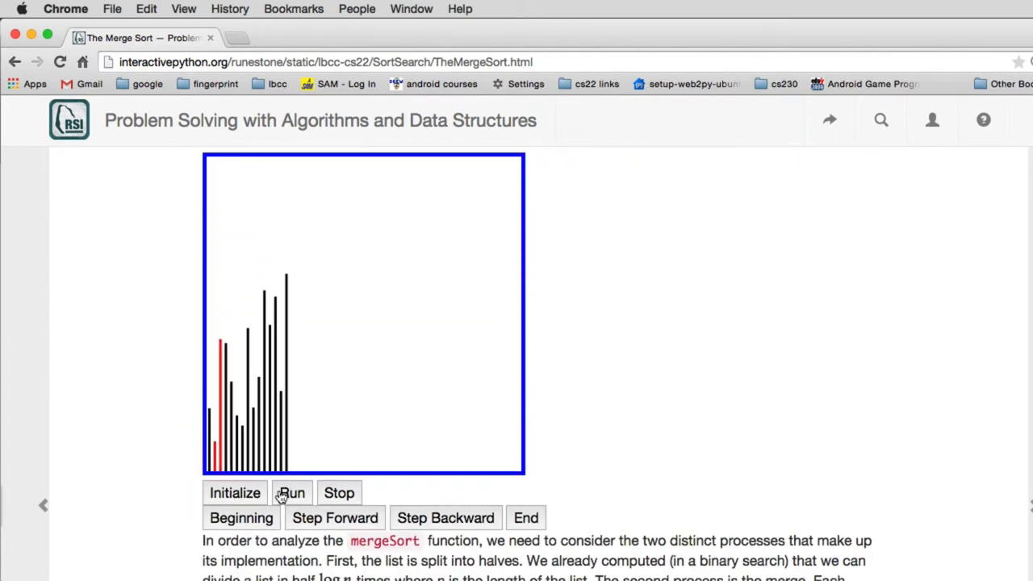
click(292, 493)
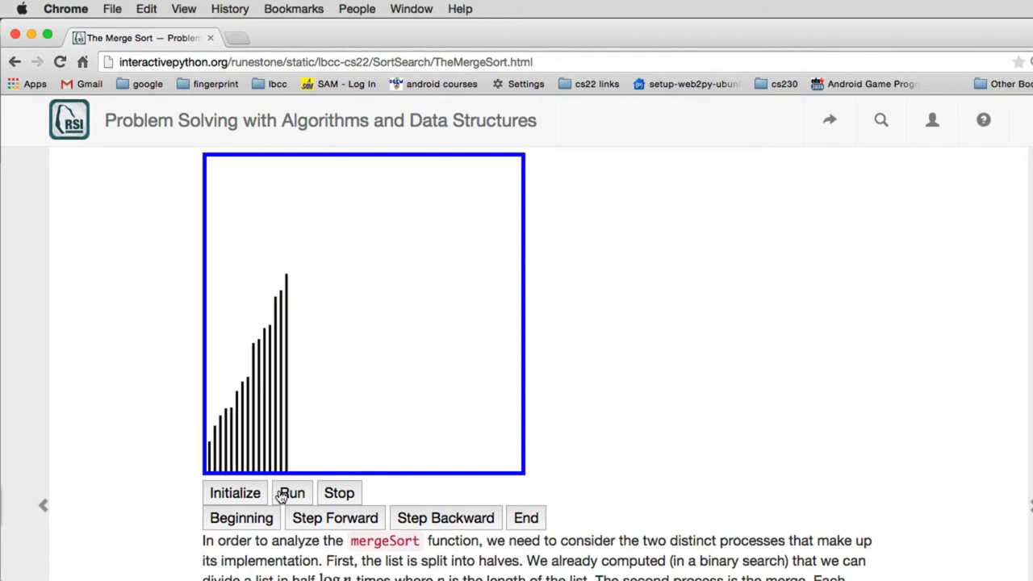
mouse_move(243, 412)
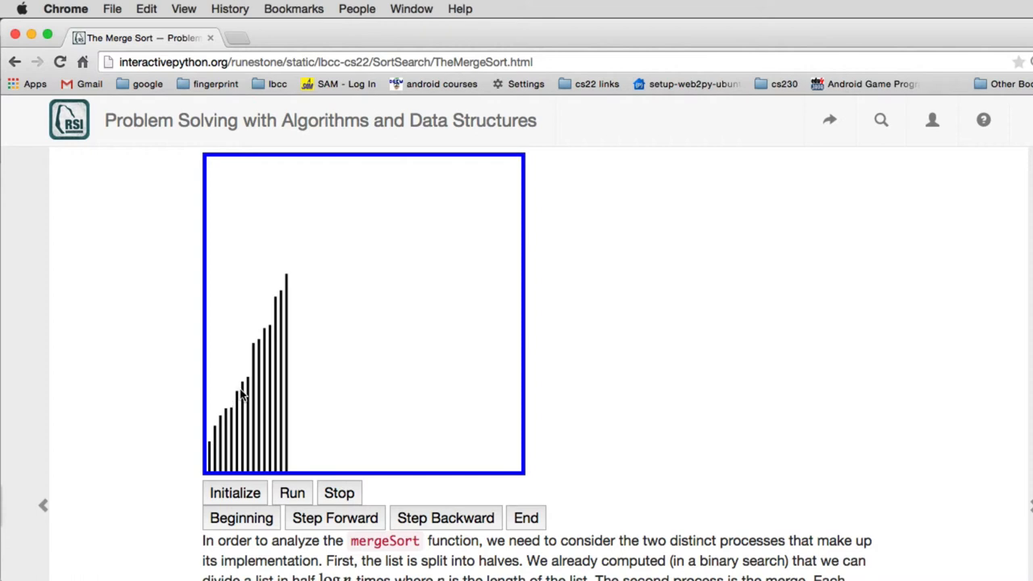
mouse_move(416, 384)
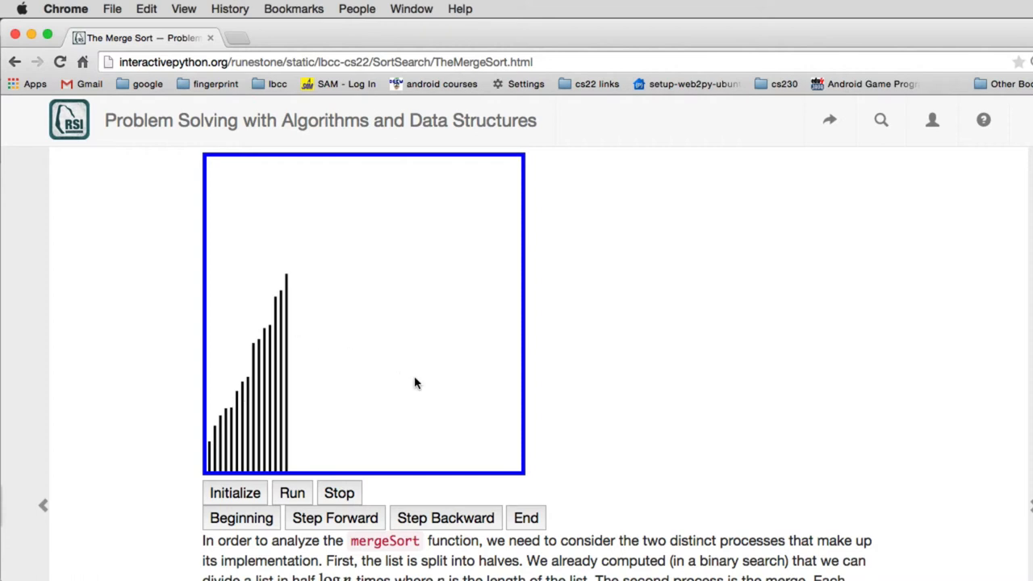
mouse_move(733, 474)
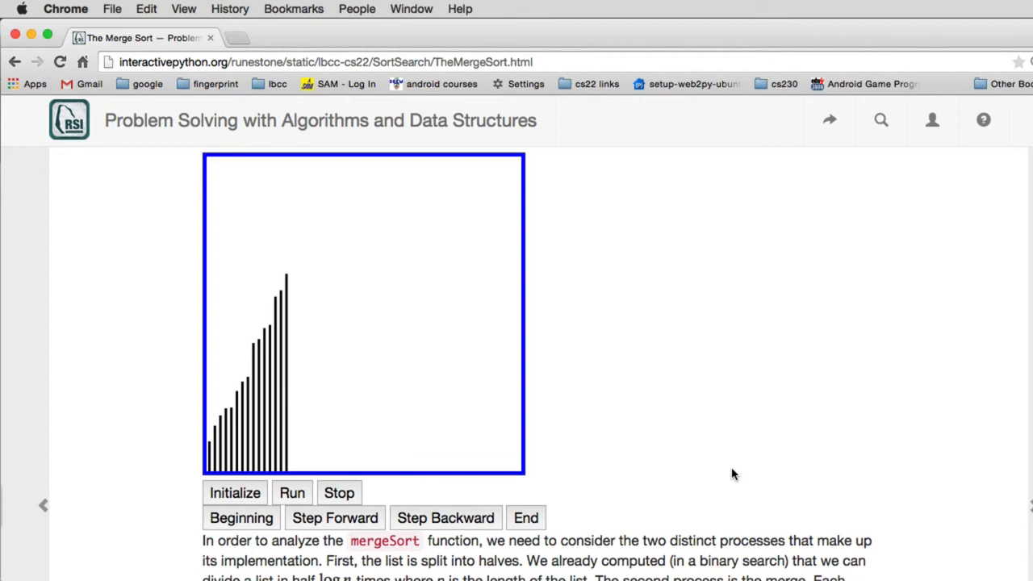
mouse_move(292, 469)
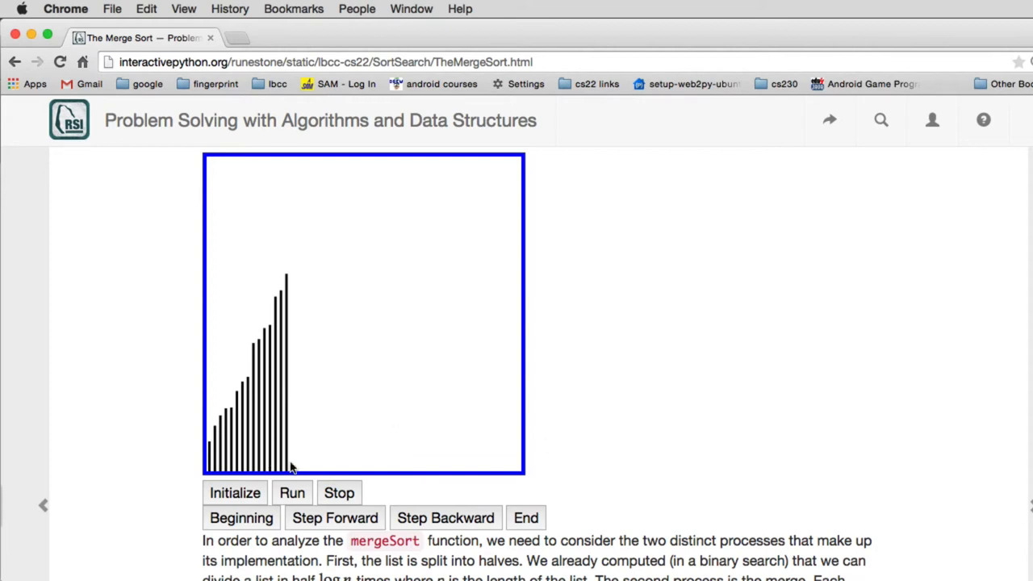
mouse_move(271, 472)
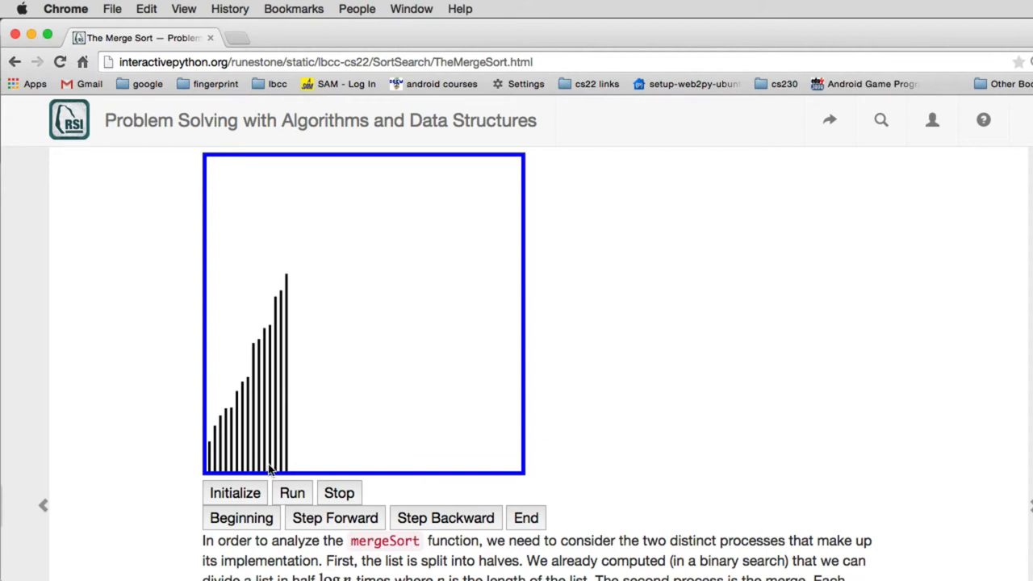
mouse_move(199, 475)
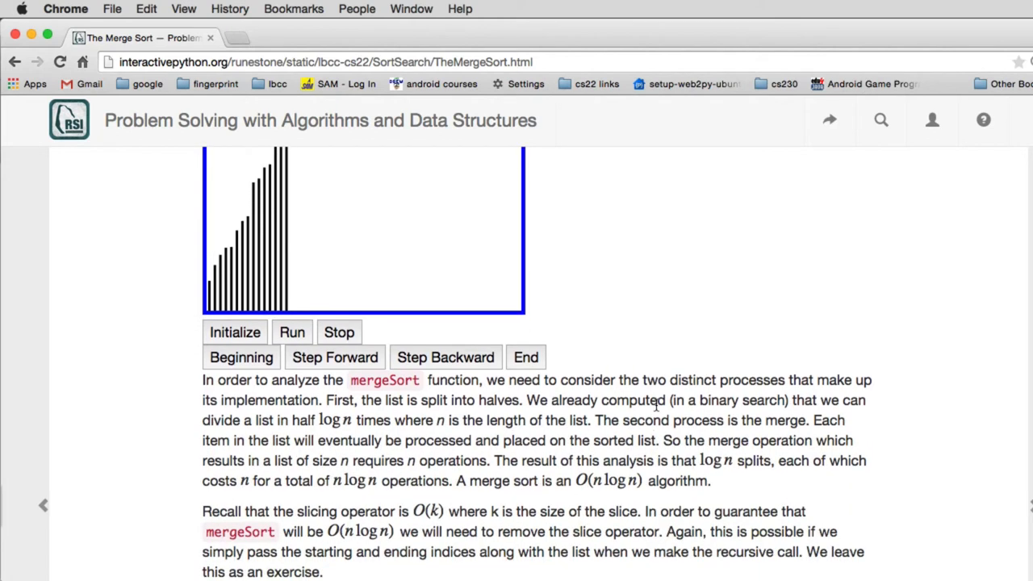
Scroll through the O(n log n) and extra-space analysis toward Self Check Q-23.
scroll(down, 3)
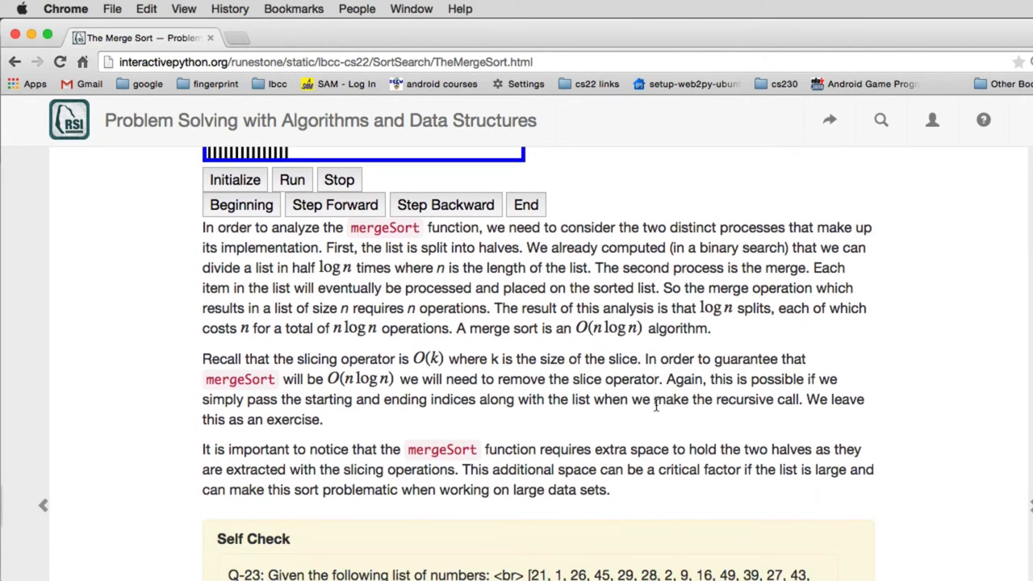
scroll(down, 3)
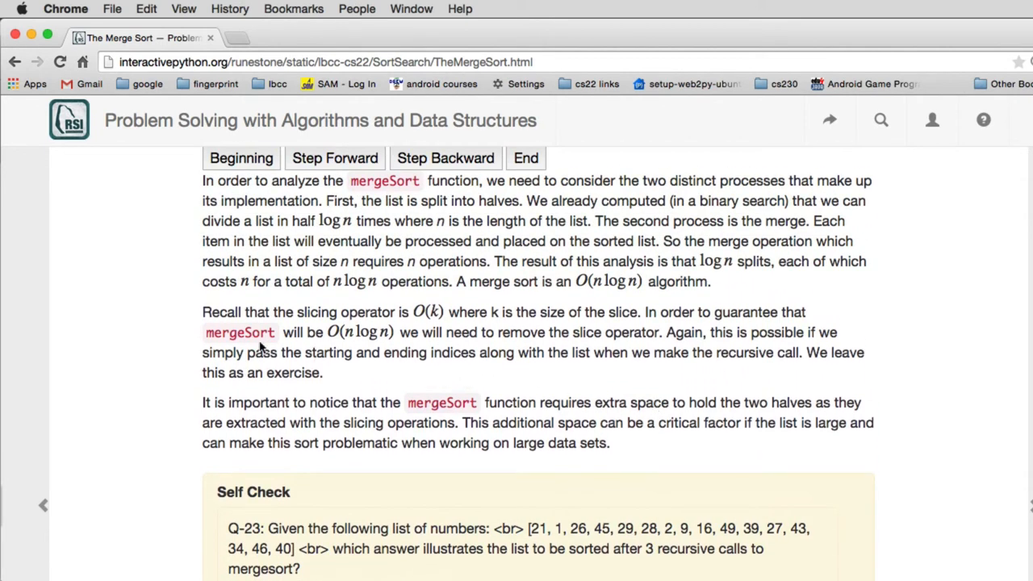
mouse_move(390, 337)
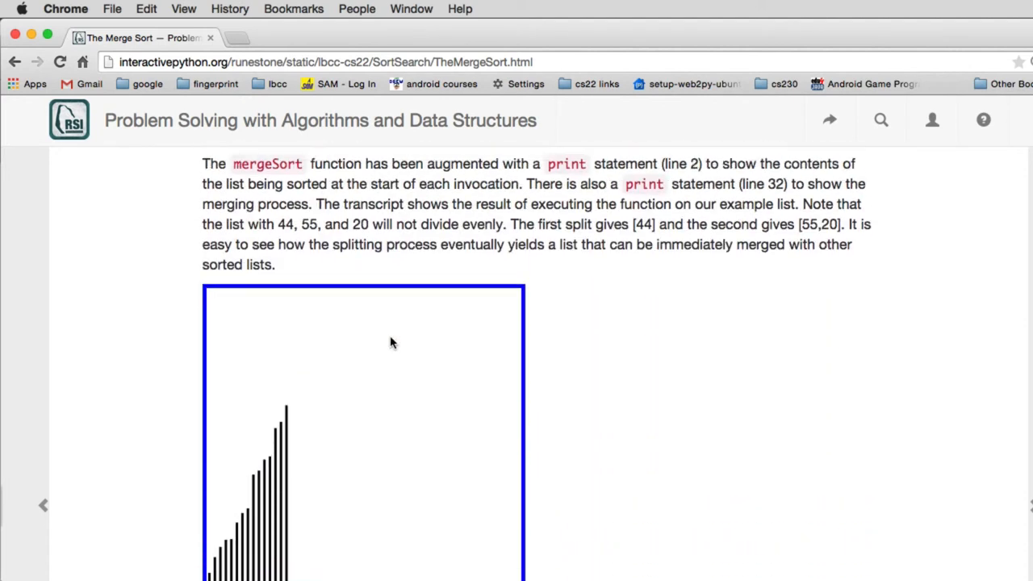
Review the mergeSort listing down to its merging print line, then return to the analysis.
scroll(down, 3)
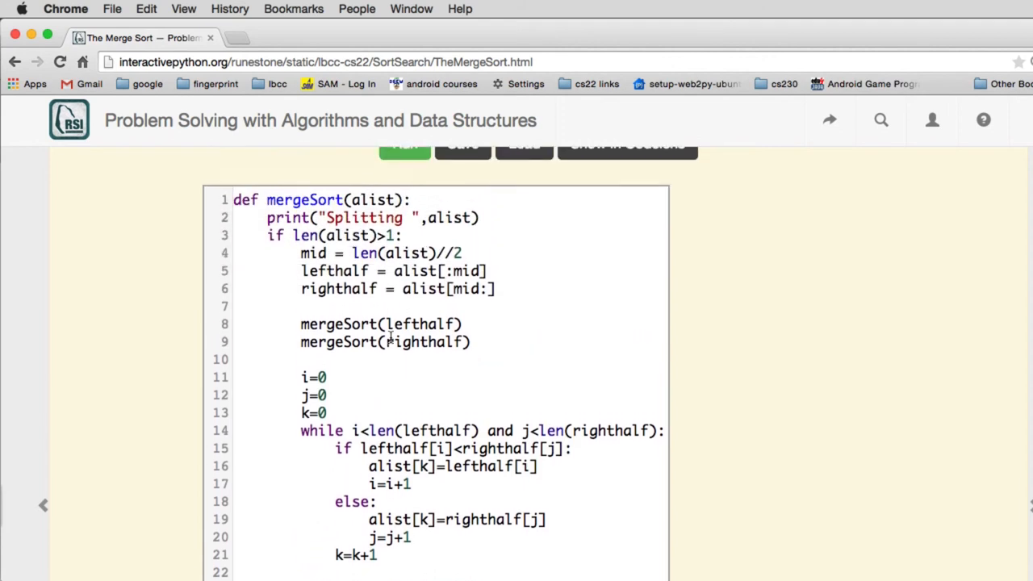
mouse_move(432, 291)
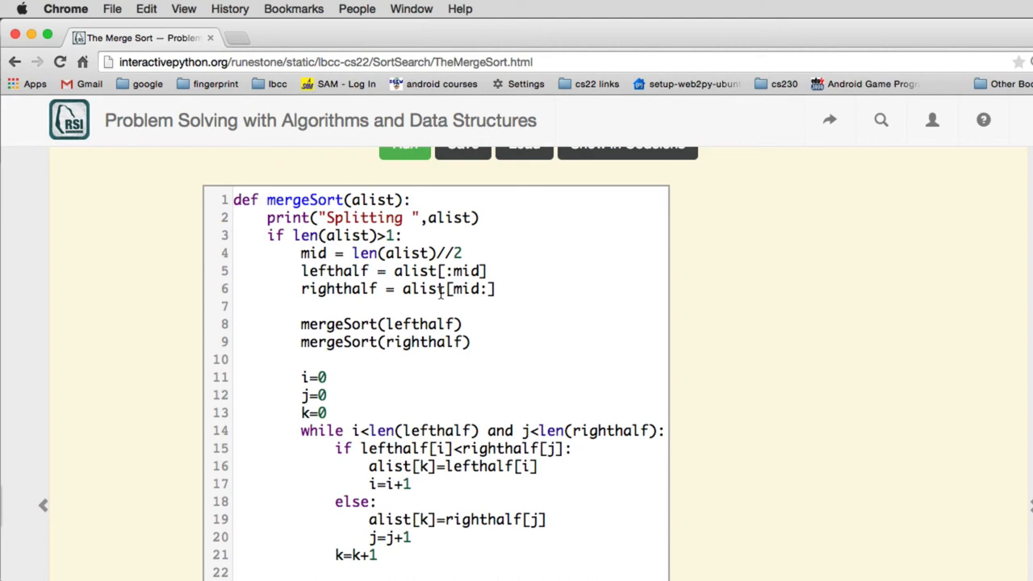
mouse_move(476, 315)
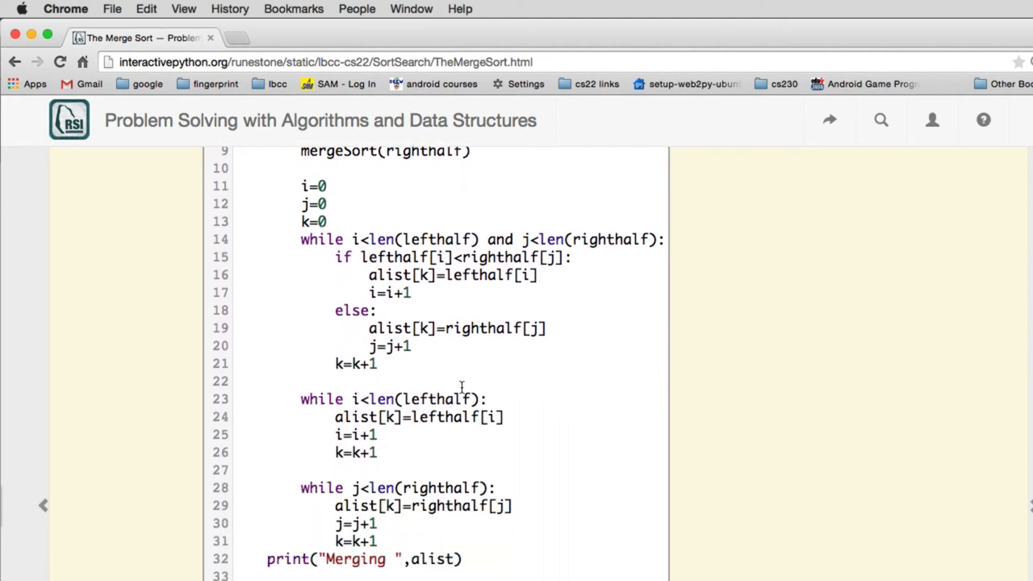
scroll(down, 3)
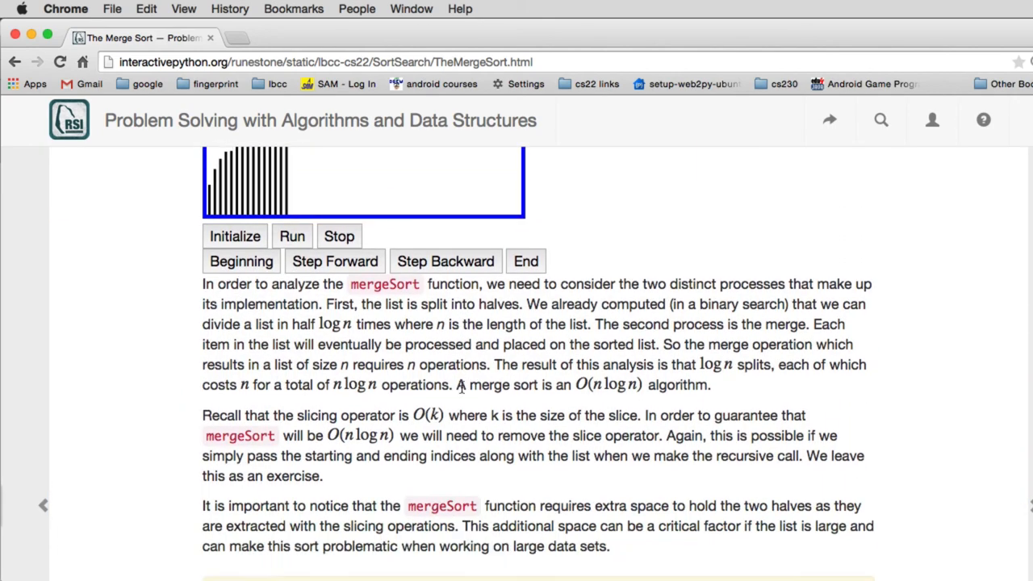
scroll(down, 3)
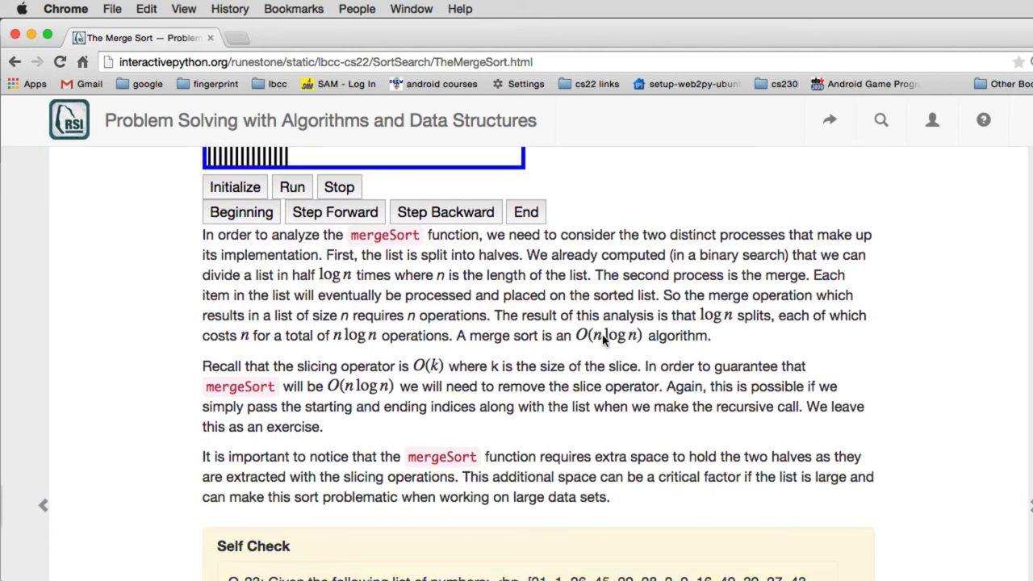